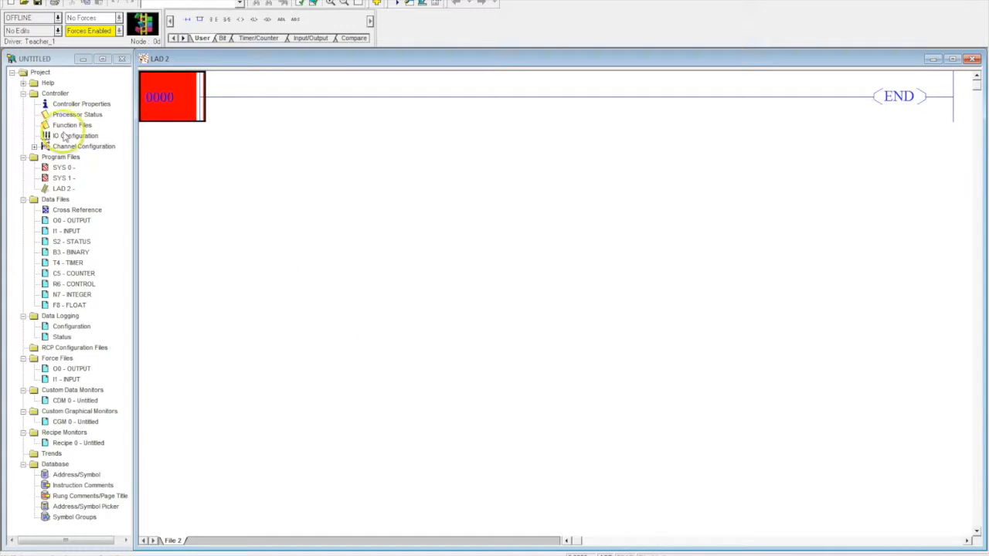
# Step: Try to go online with the controller, dismissing the save prompt without saving
pyautogui.click(51, 17)
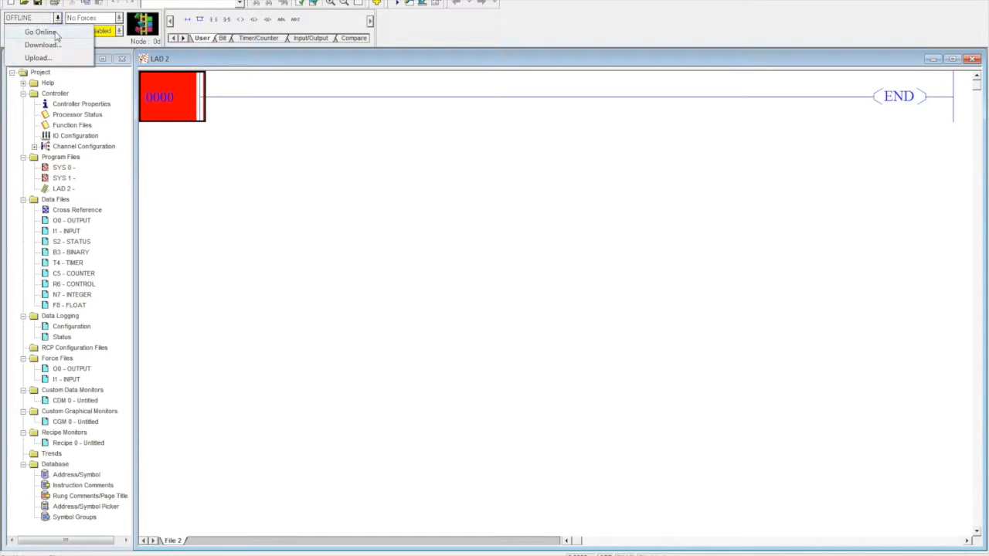
pyautogui.click(43, 44)
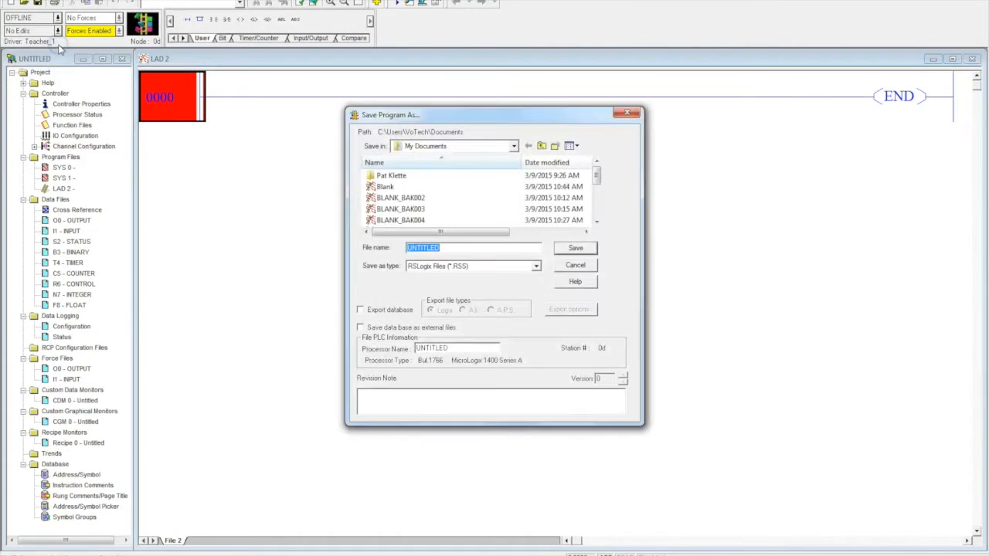
pyautogui.click(575, 265)
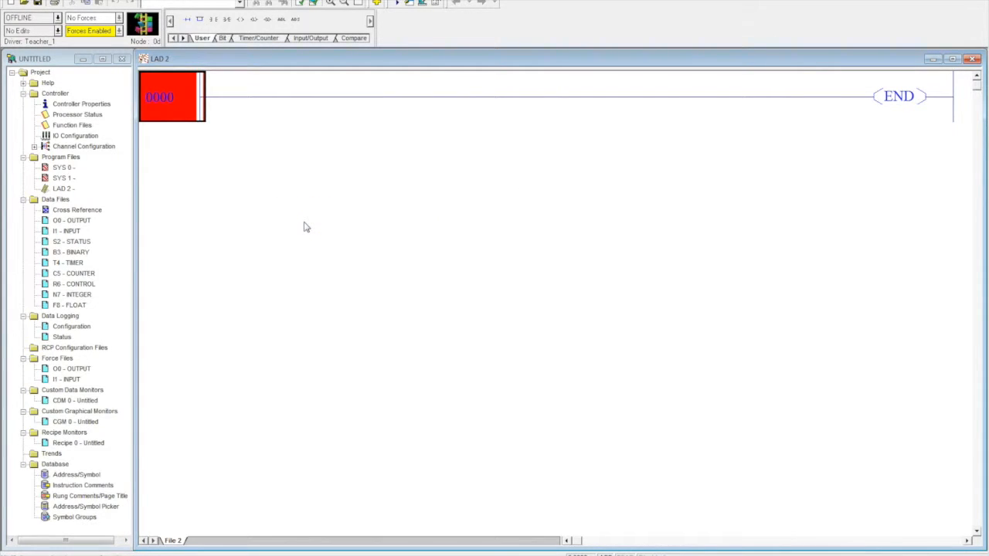
pyautogui.moveTo(298, 226)
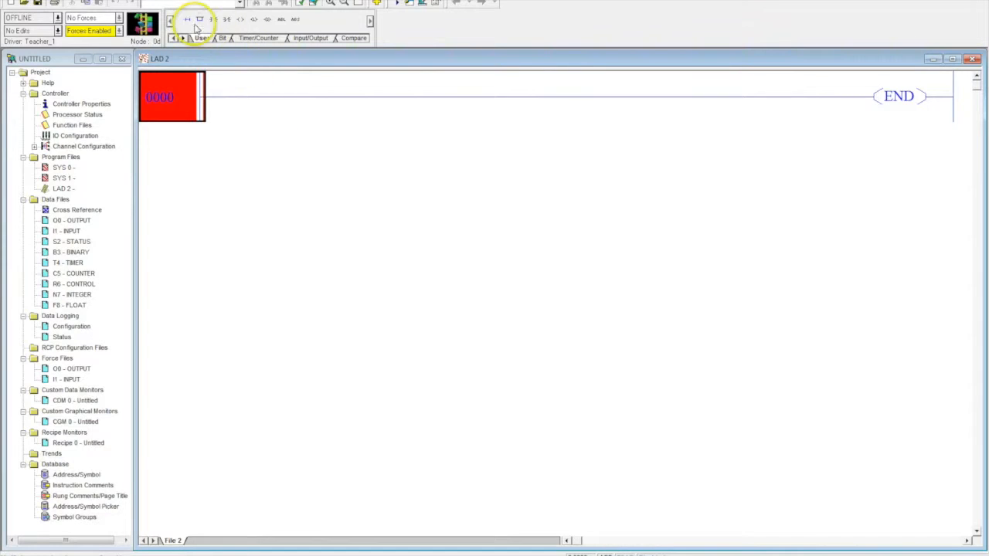
# Step: Insert contact I:0/12 on rung 0000 described 'Middle Green PB'
pyautogui.click(199, 19)
pyautogui.write('I:0')
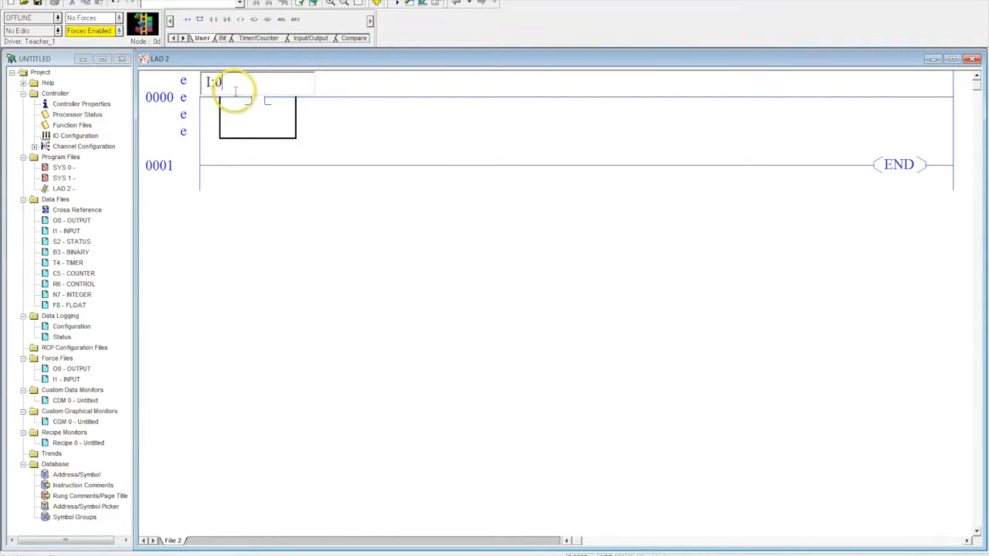
pyautogui.write('/')
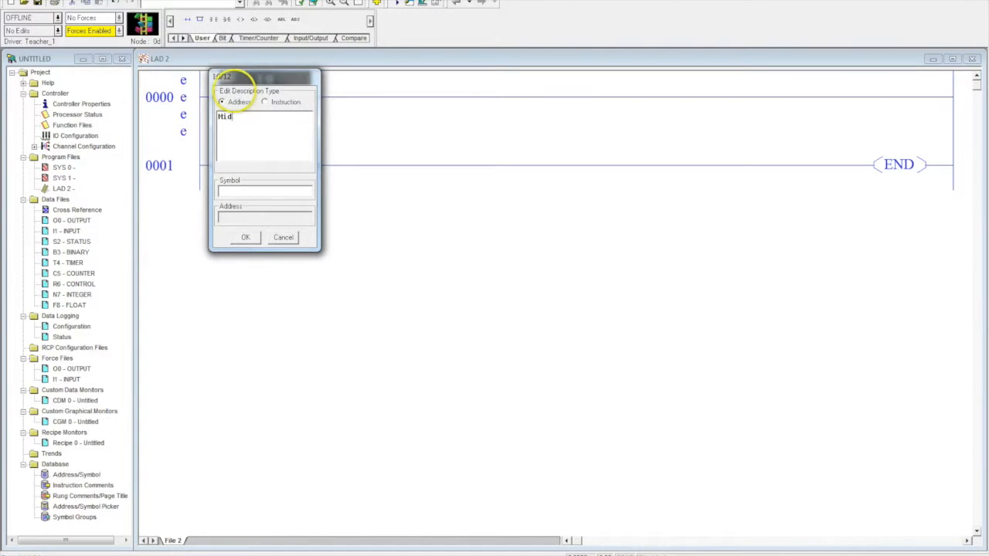
pyautogui.write('Middle Greeen P')
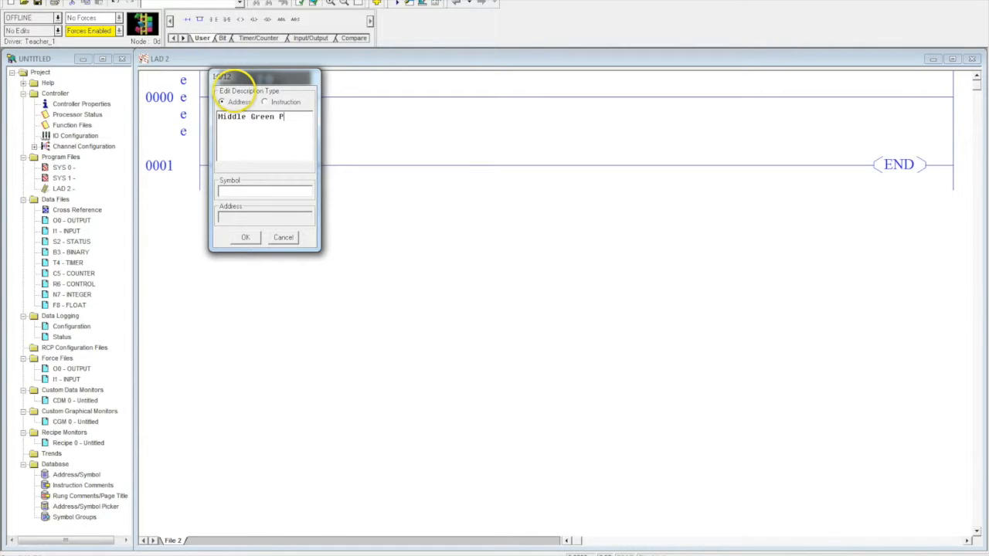
pyautogui.write('B')
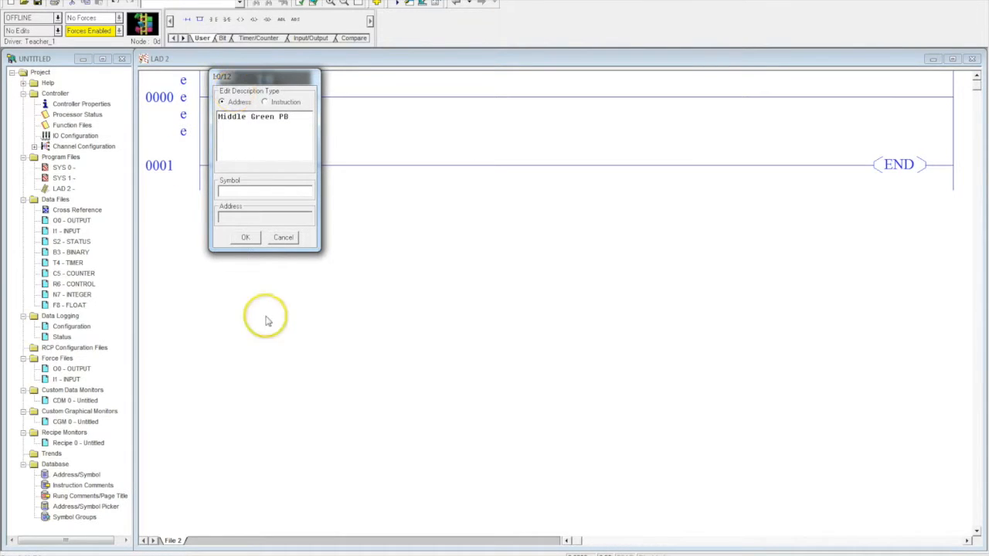
pyautogui.click(245, 237)
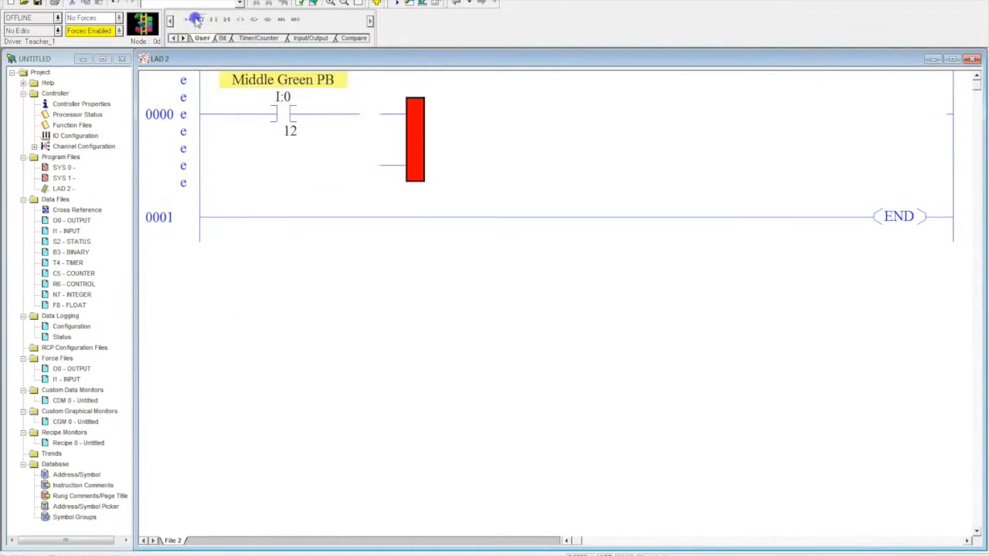
# Step: Add a parallel branch and a Middle Stop contact I:0/8
pyautogui.click(200, 20)
pyautogui.write('S')
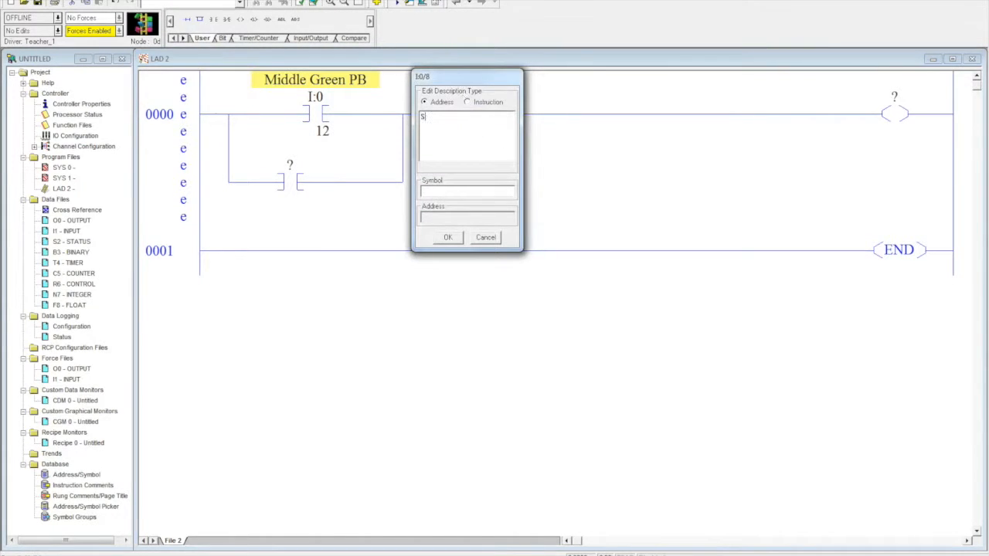
pyautogui.write('top')
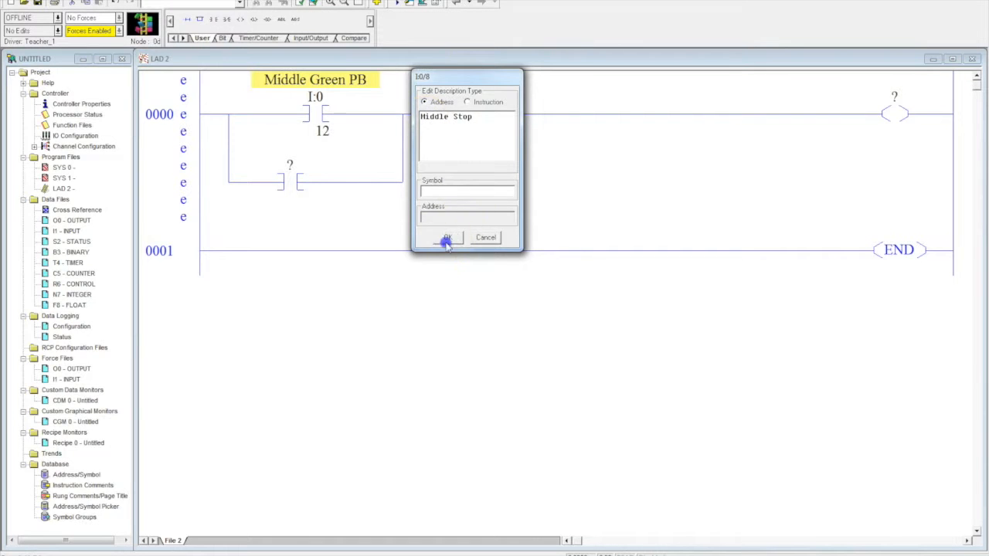
pyautogui.click(446, 238)
pyautogui.write('O:')
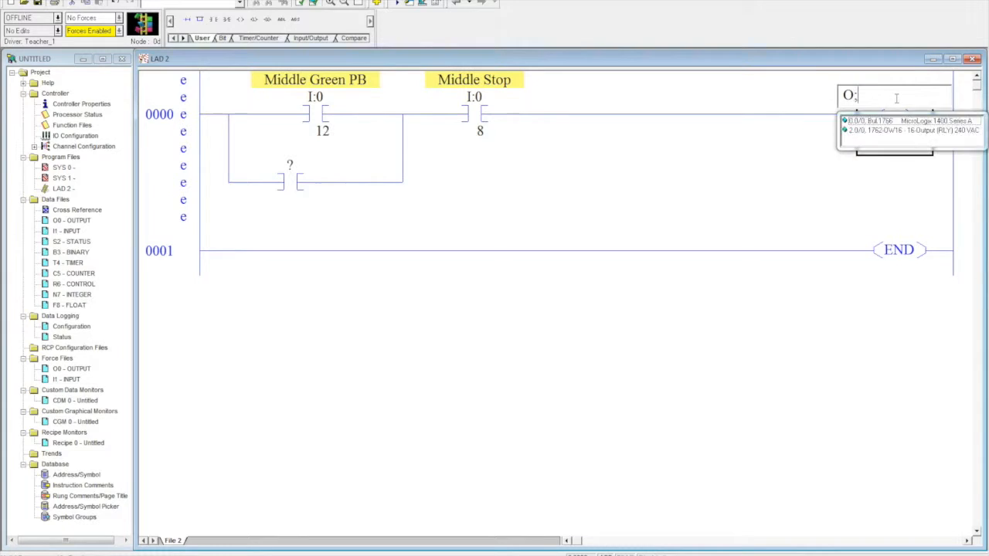
# Step: Address the output coil as O:0/2 and describe it 'Green Pilot Light'
pyautogui.write('0.2')
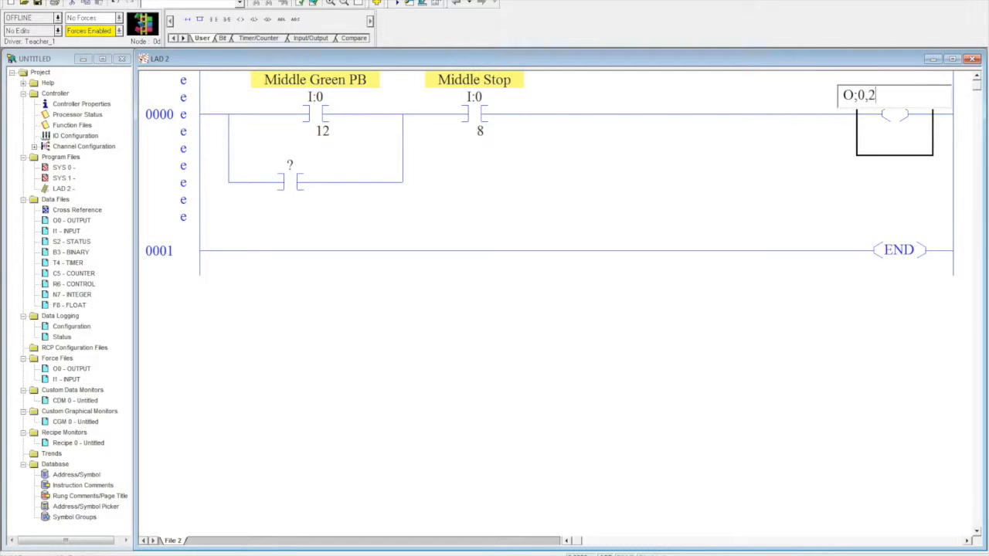
pyautogui.click(894, 97)
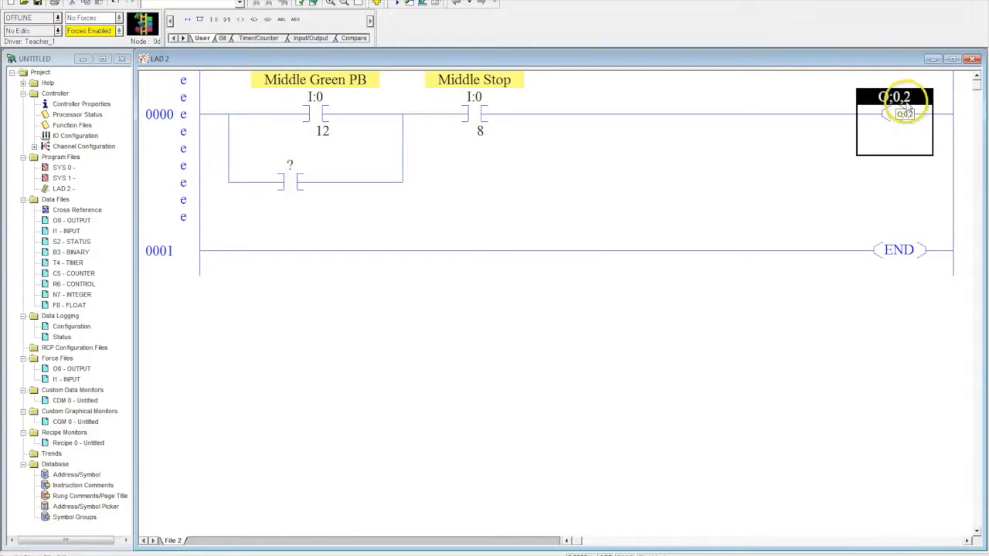
pyautogui.doubleClick(896, 95)
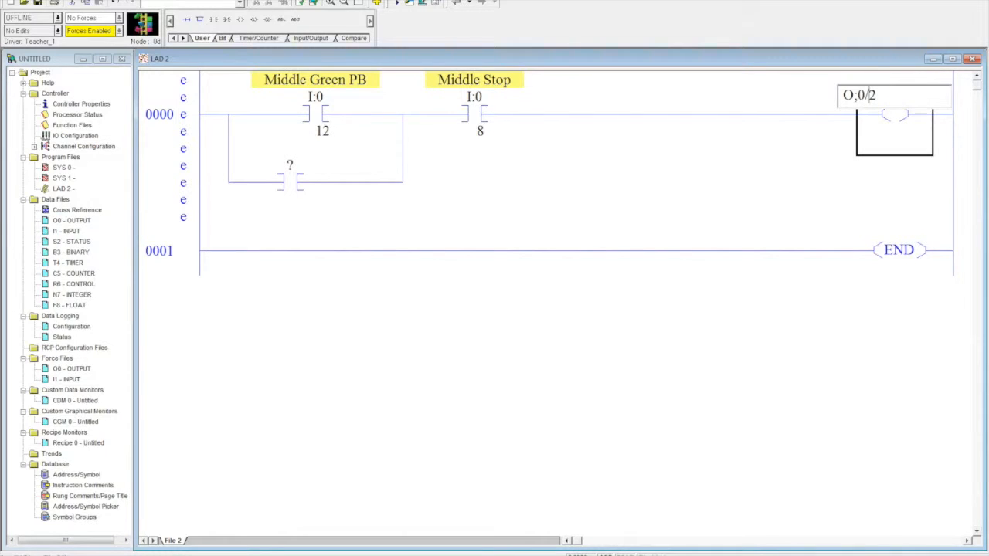
pyautogui.write('Green Pilot Li')
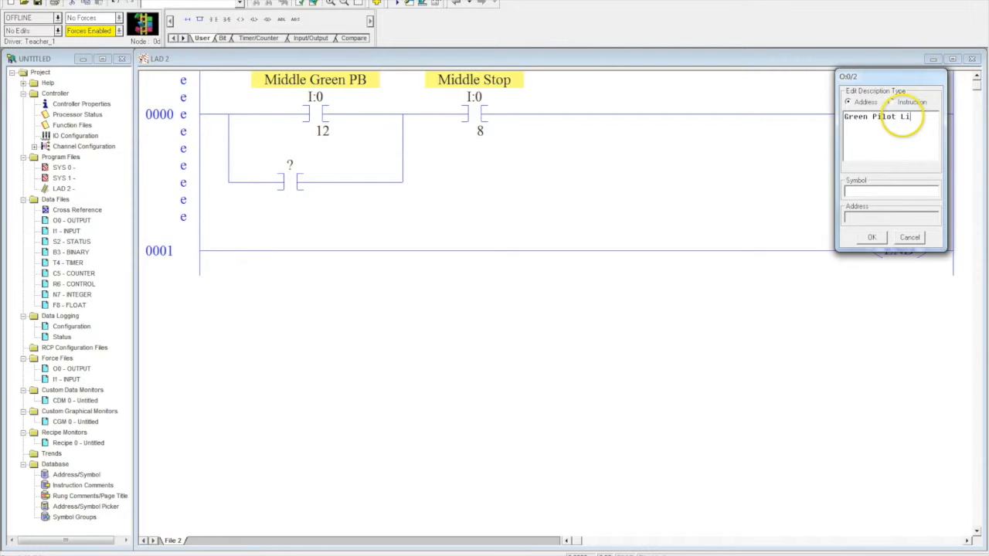
pyautogui.write('ght')
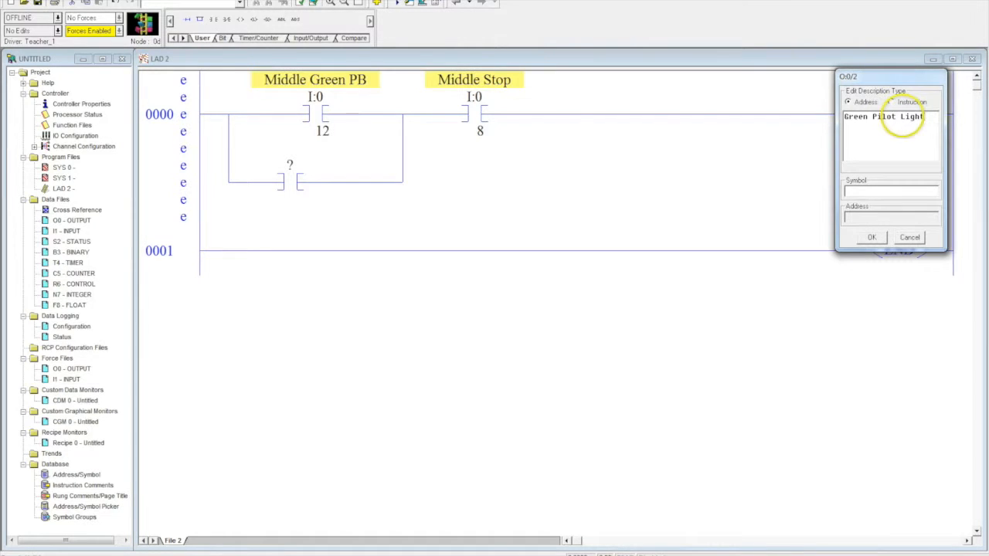
pyautogui.click(871, 237)
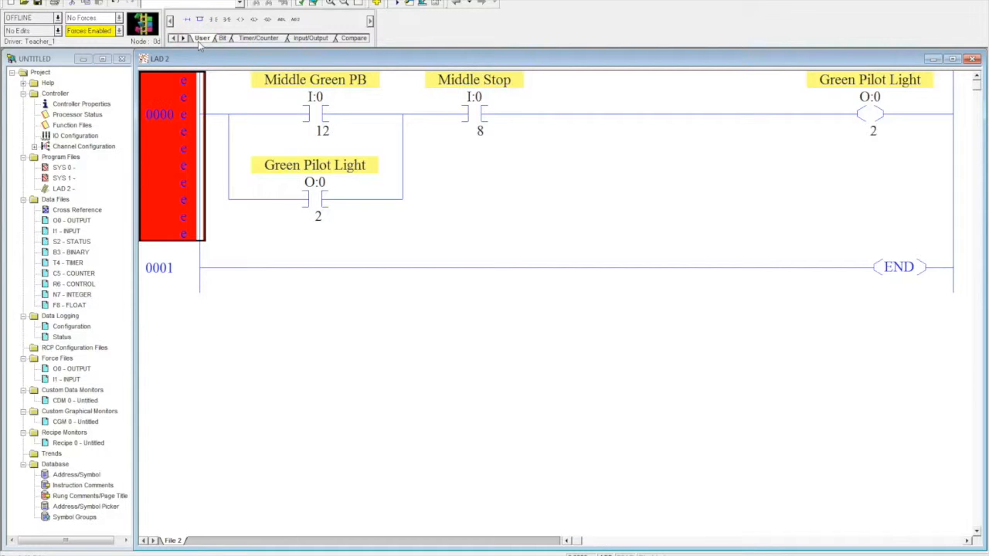
# Step: Add rung 0001 and describe address B3:0/0 as 'Internal Relay'
pyautogui.click(187, 19)
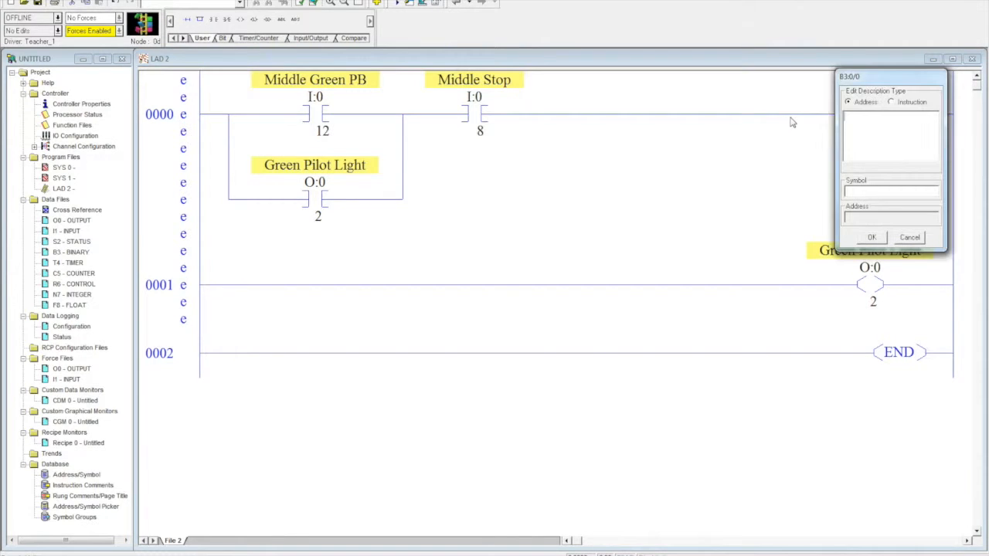
pyautogui.moveTo(871, 237)
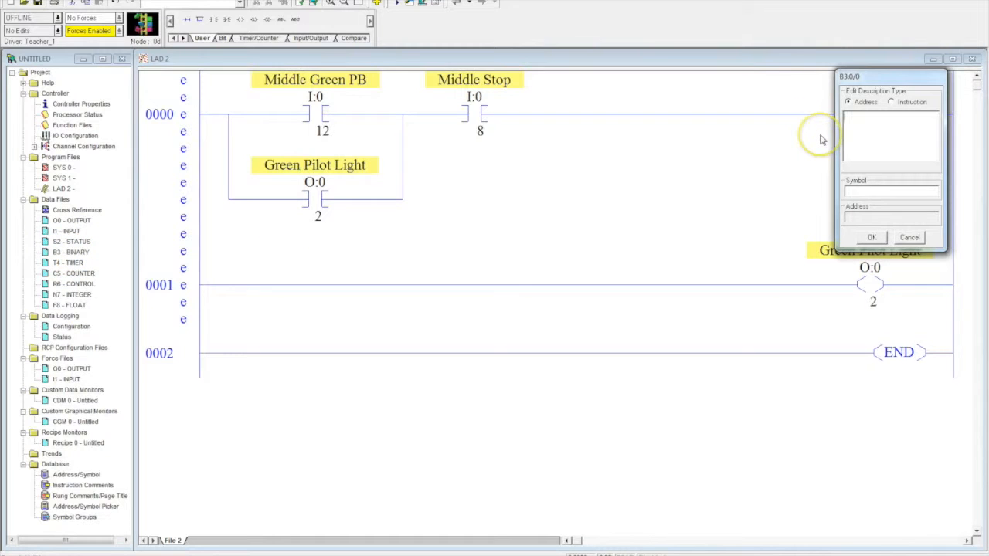
pyautogui.write('Intera')
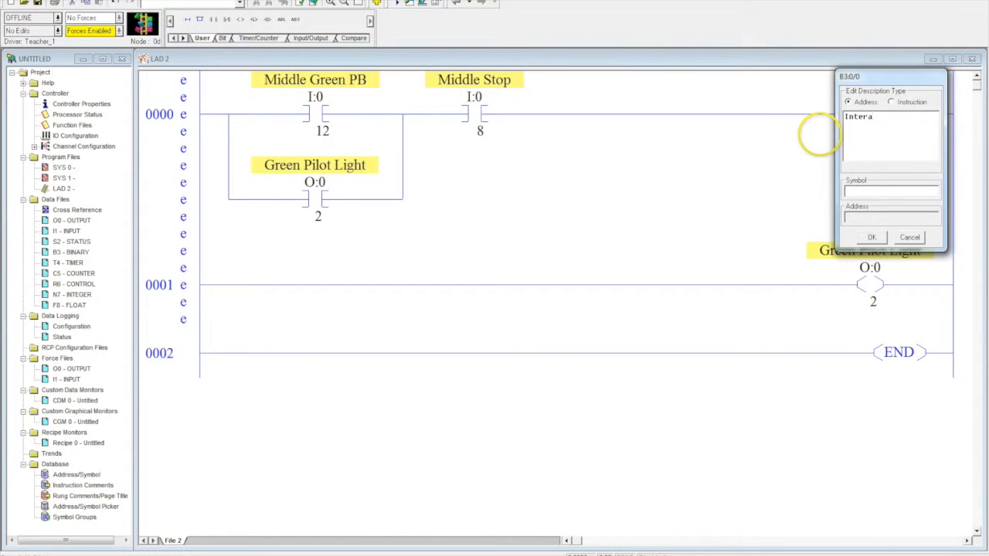
pyautogui.write('Internal Relay')
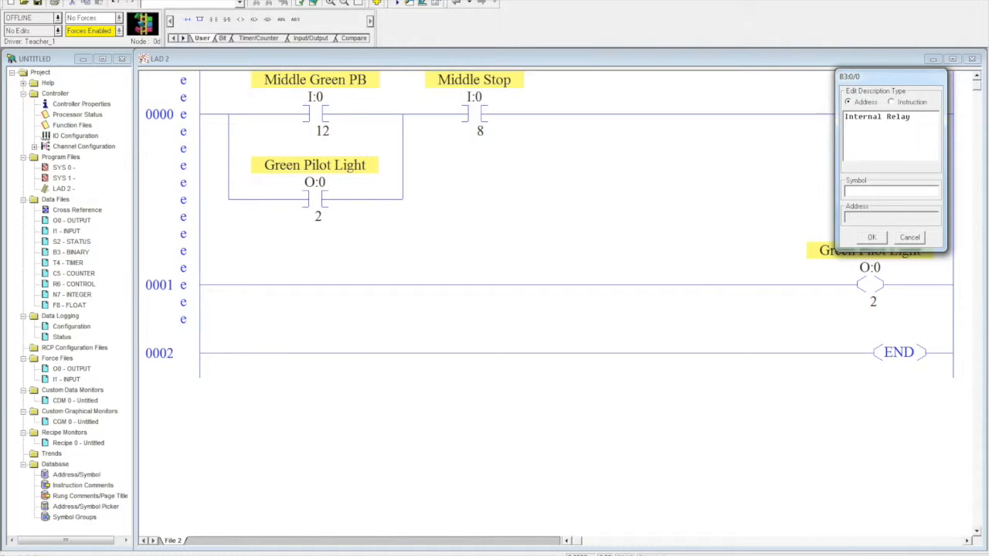
pyautogui.click(871, 237)
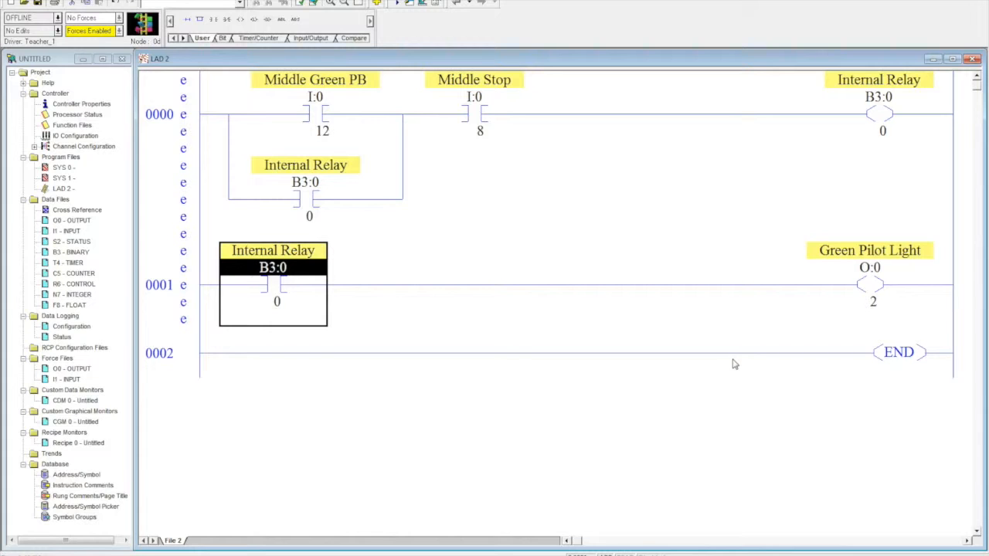
# Step: Save the project as b3, download it, and go online
pyautogui.click(57, 17)
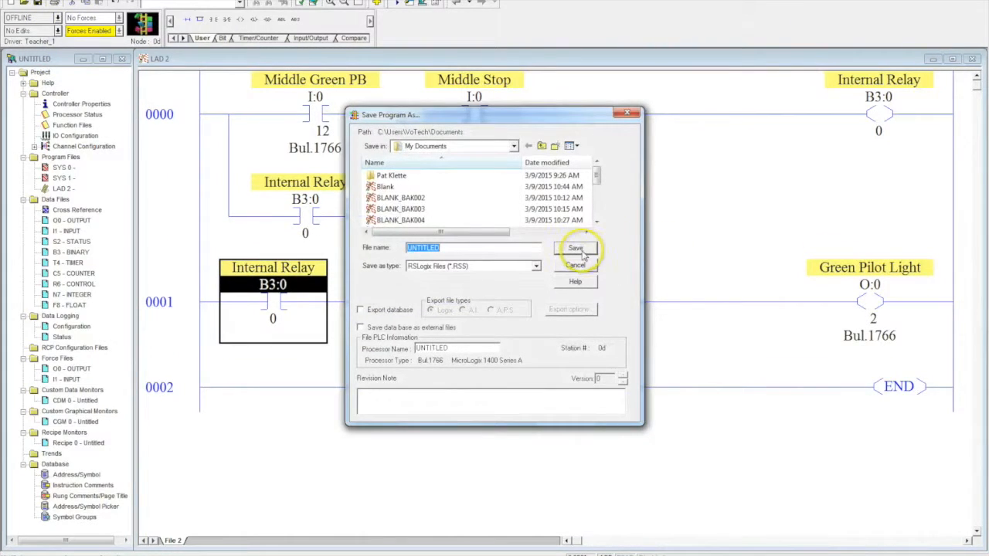
pyautogui.write('b3')
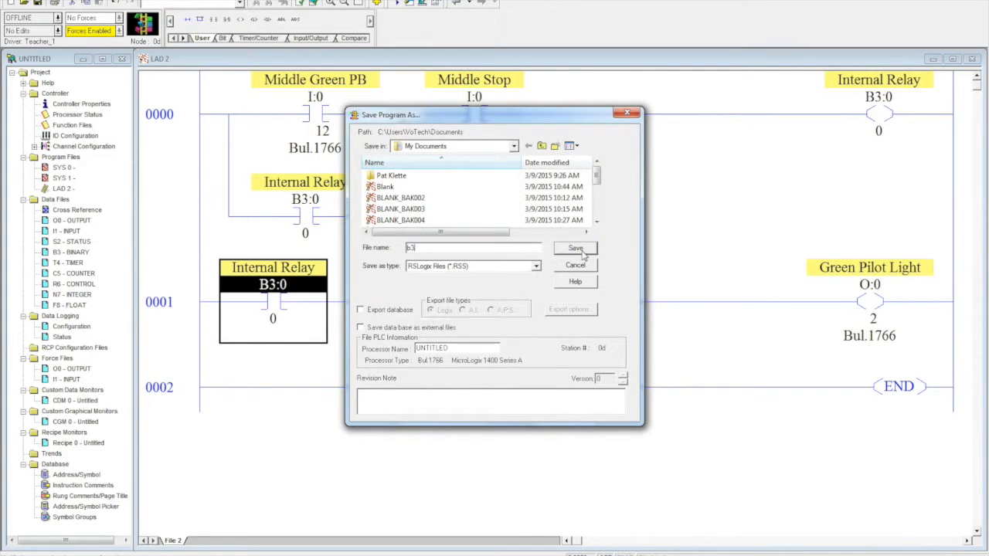
pyautogui.click(575, 248)
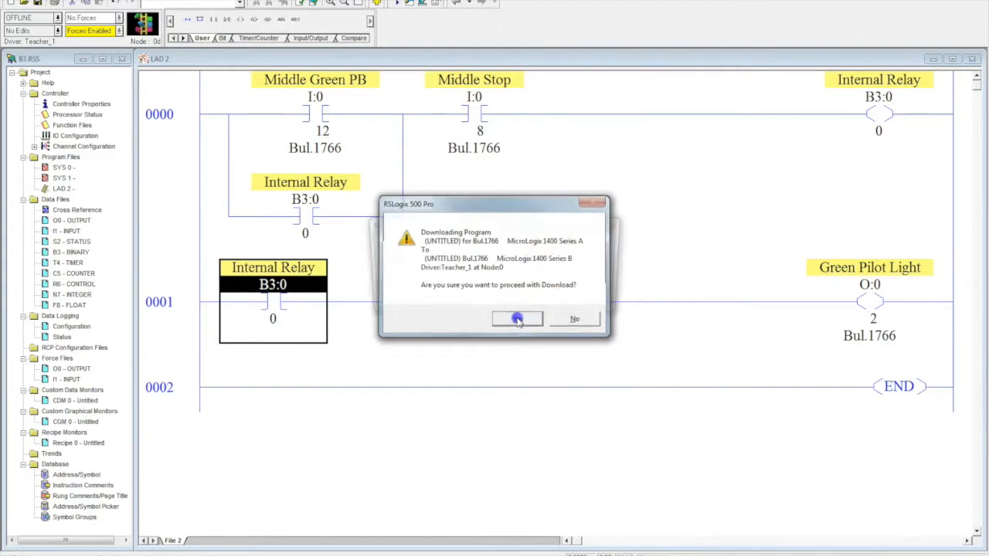
pyautogui.click(516, 319)
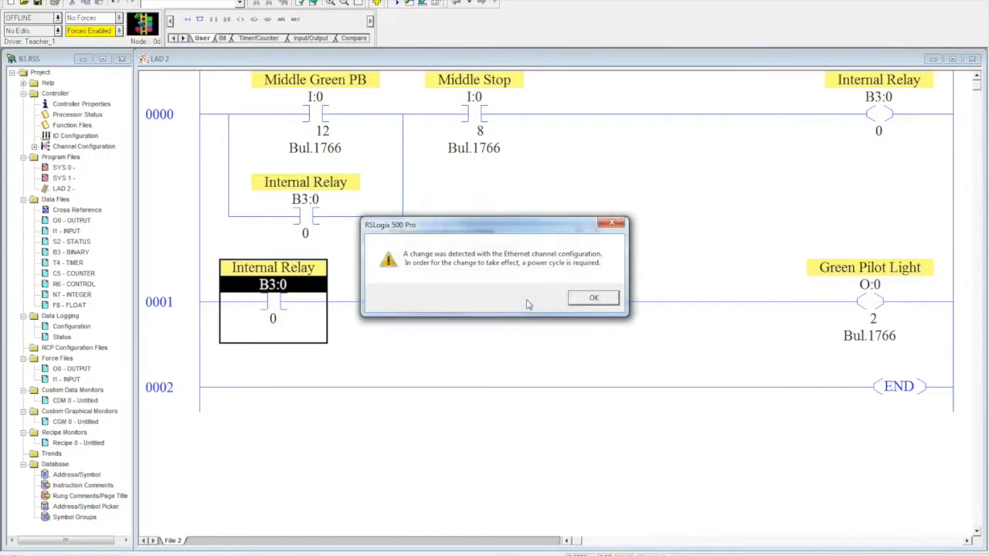
pyautogui.click(594, 298)
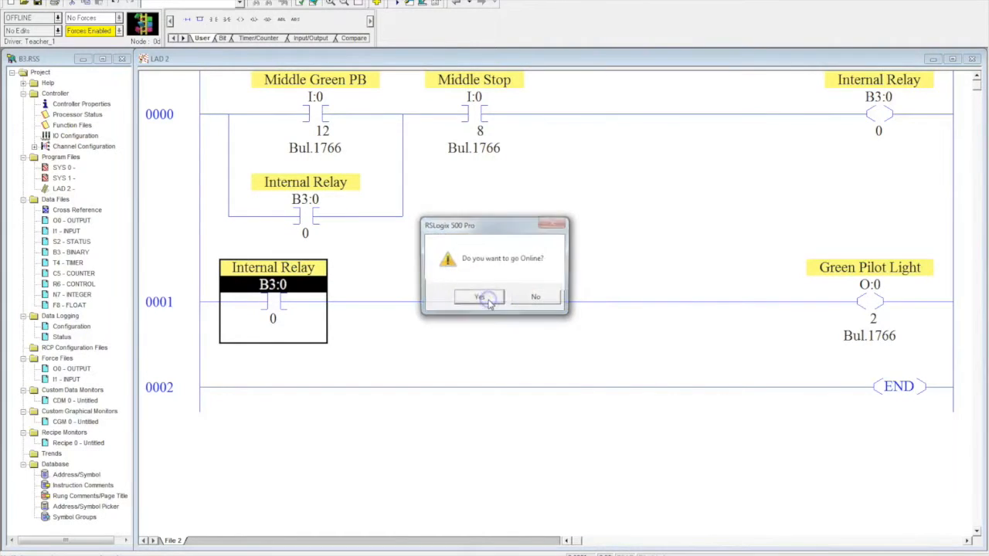
pyautogui.click(478, 297)
pyautogui.write('Red')
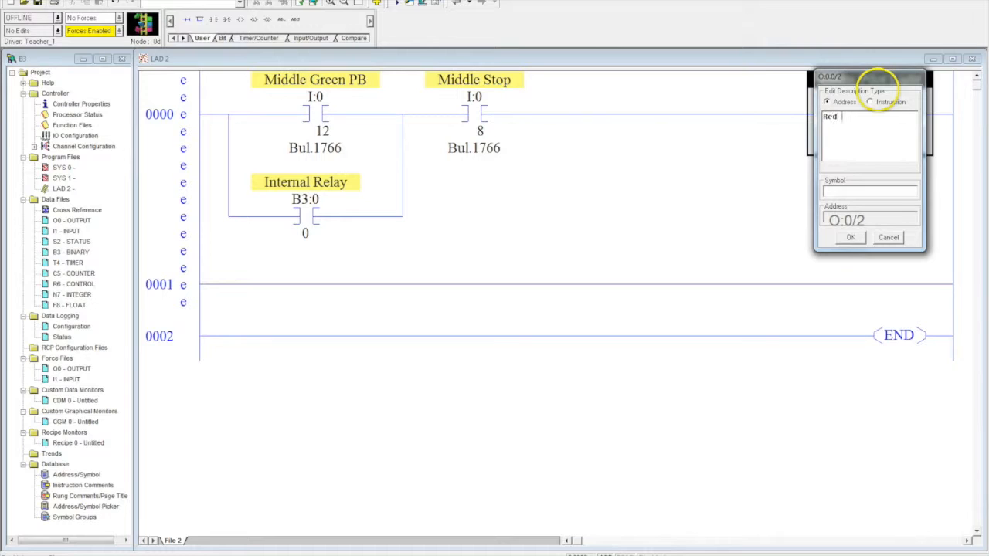
# Step: Label O:0/2 'Red Pilot Light' and extend the seal-in branch down another leg
pyautogui.press('Backspace')
pyautogui.write(' Pilot')
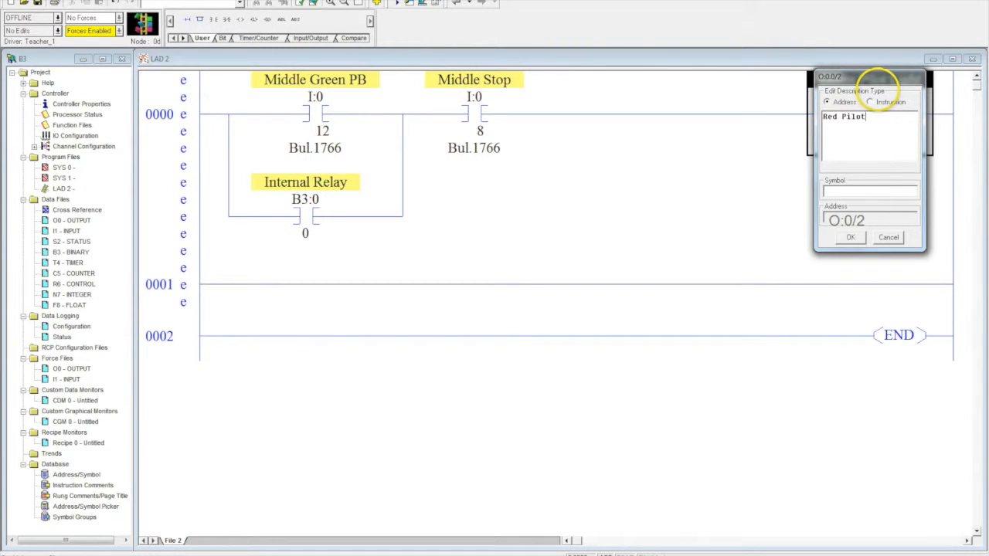
pyautogui.write('Light')
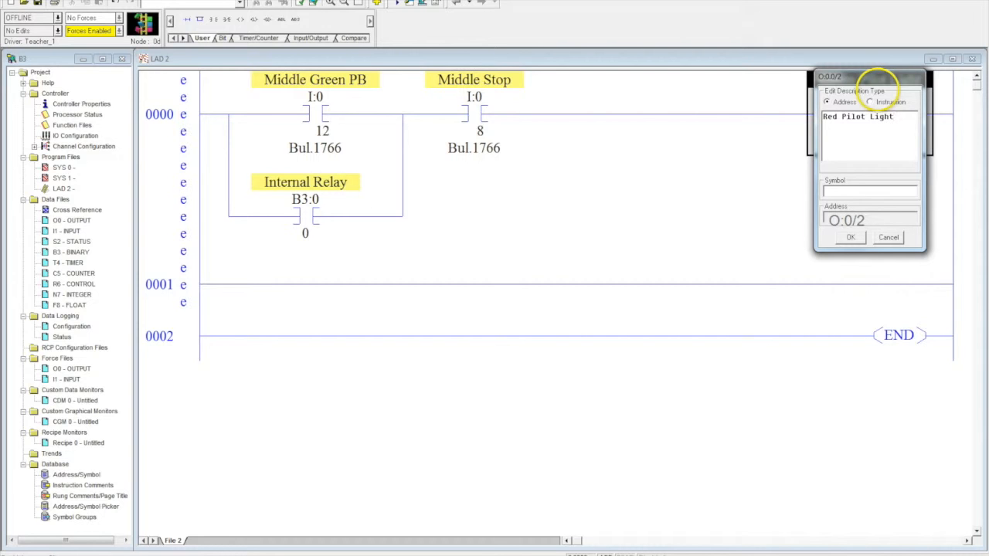
pyautogui.click(850, 238)
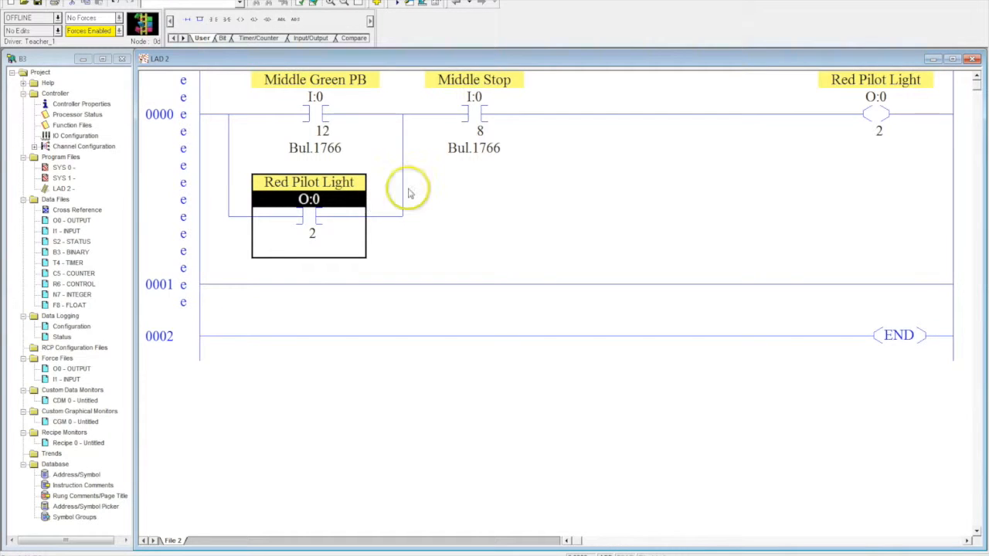
pyautogui.rightClick(402, 190)
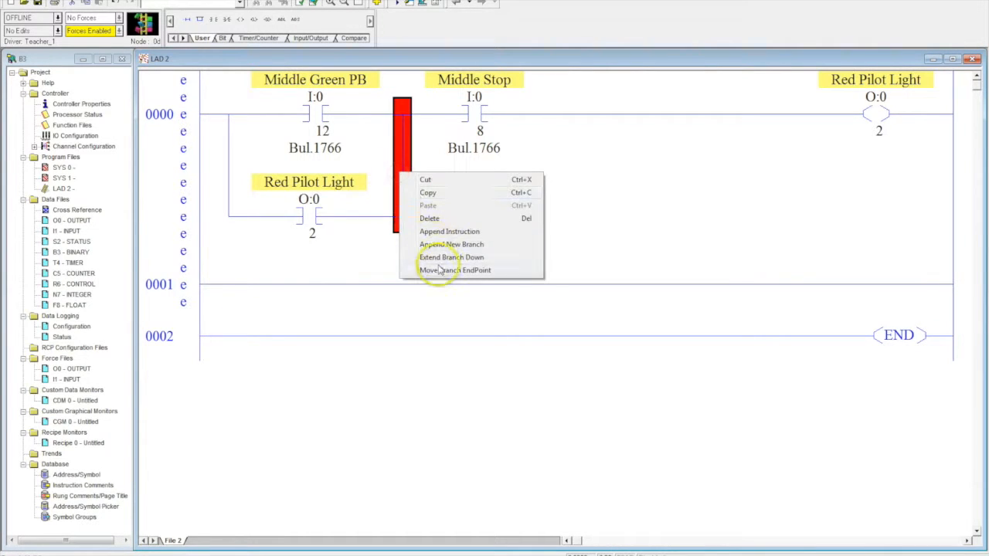
pyautogui.click(455, 270)
pyautogui.write('I:0/')
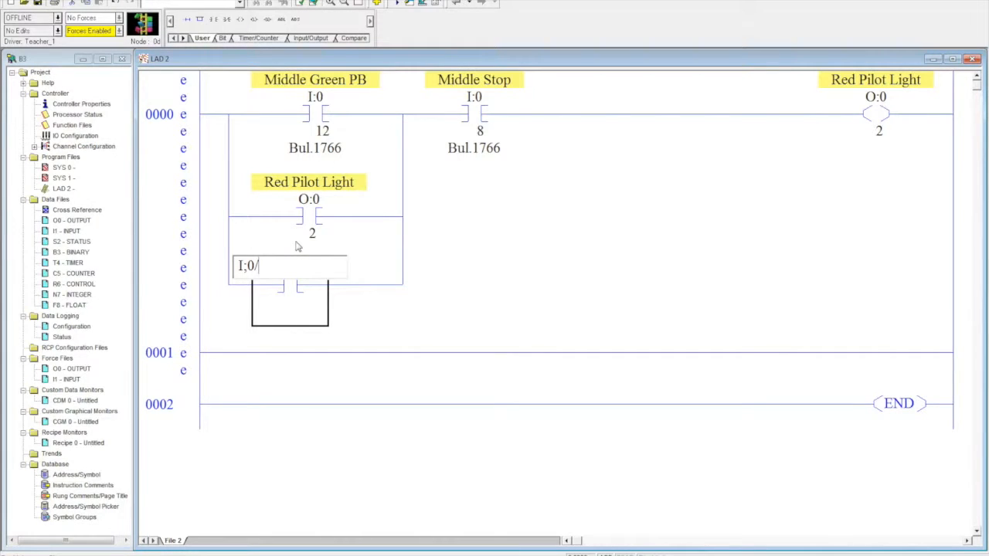
# Step: Address the new branch-leg contact as I:0/13, described 'Right Green PB'
pyautogui.write('13')
pyautogui.write('Right')
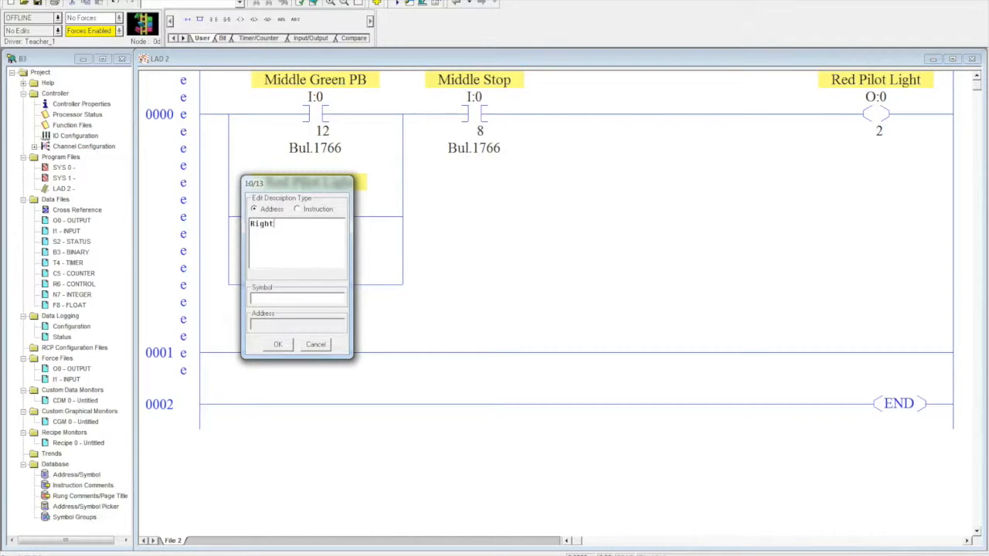
pyautogui.write('Green')
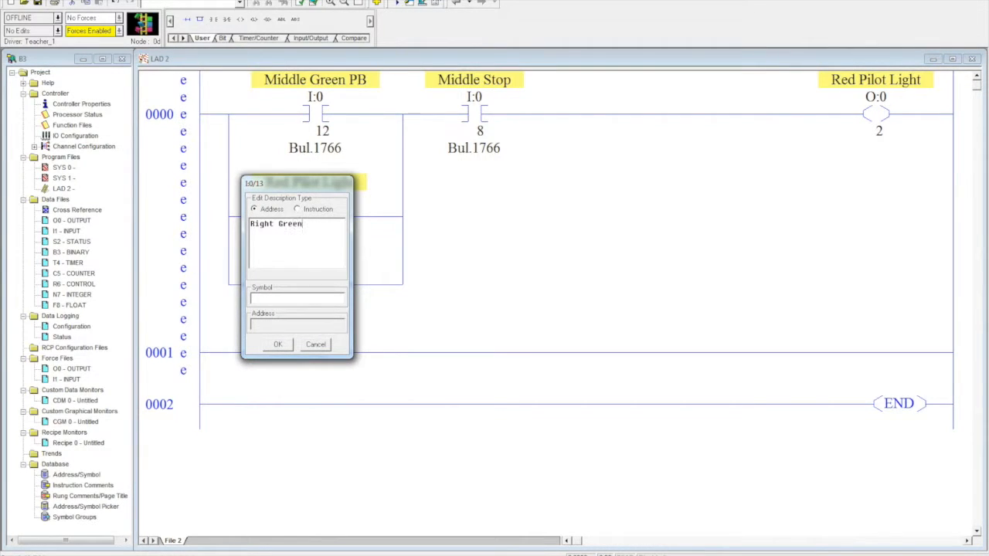
pyautogui.write('PB')
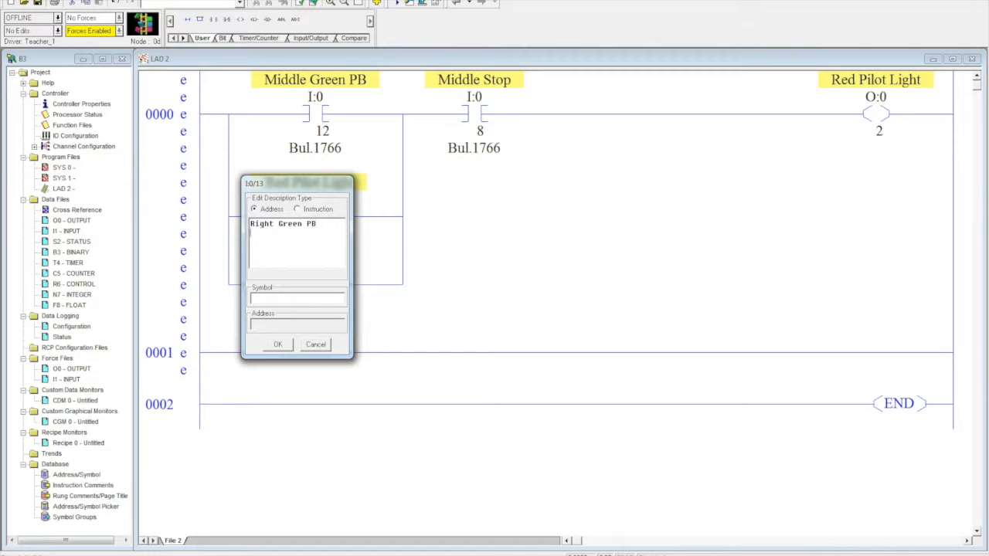
pyautogui.click(277, 344)
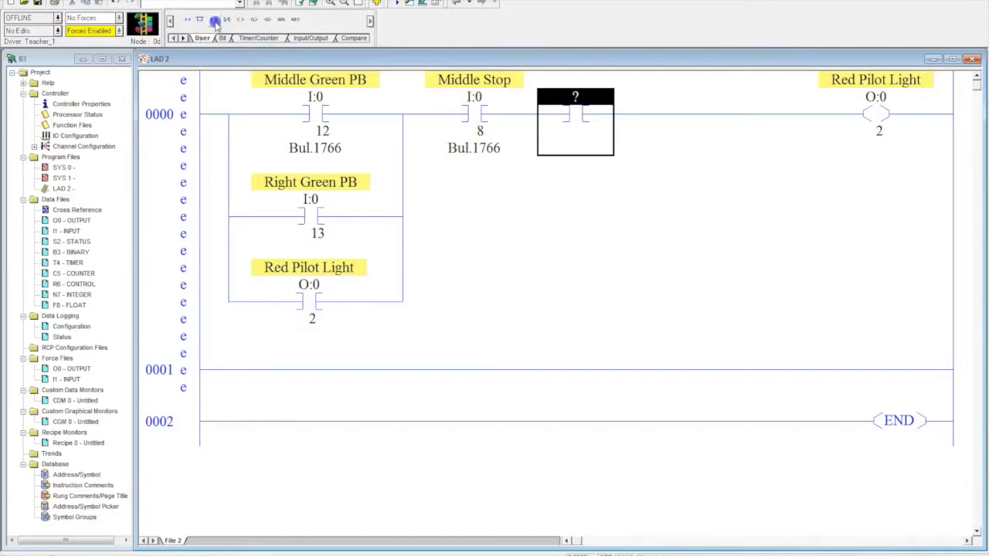
# Step: Address the contact after Middle Stop as I:0/7, described 'Left Stop PB'
pyautogui.write('I')
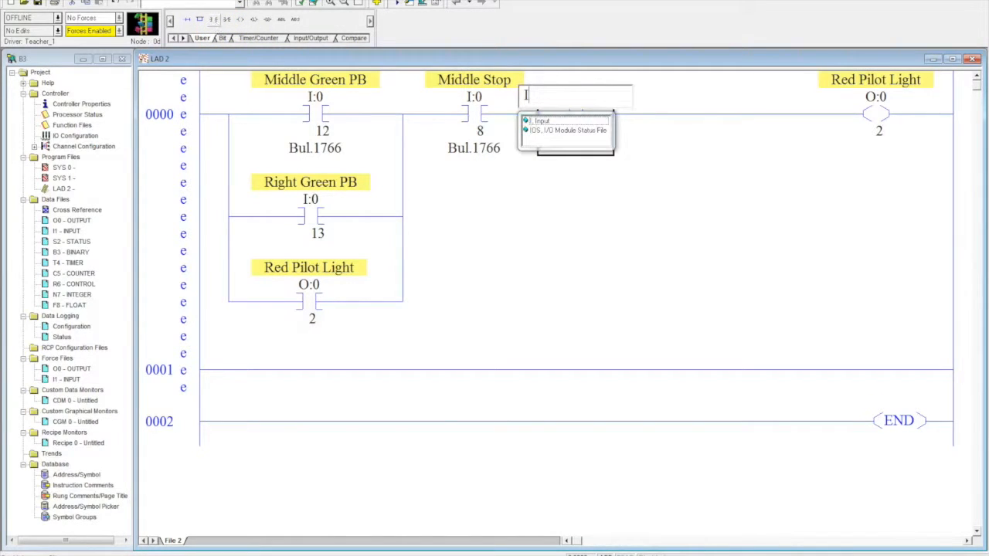
pyautogui.write(':0/')
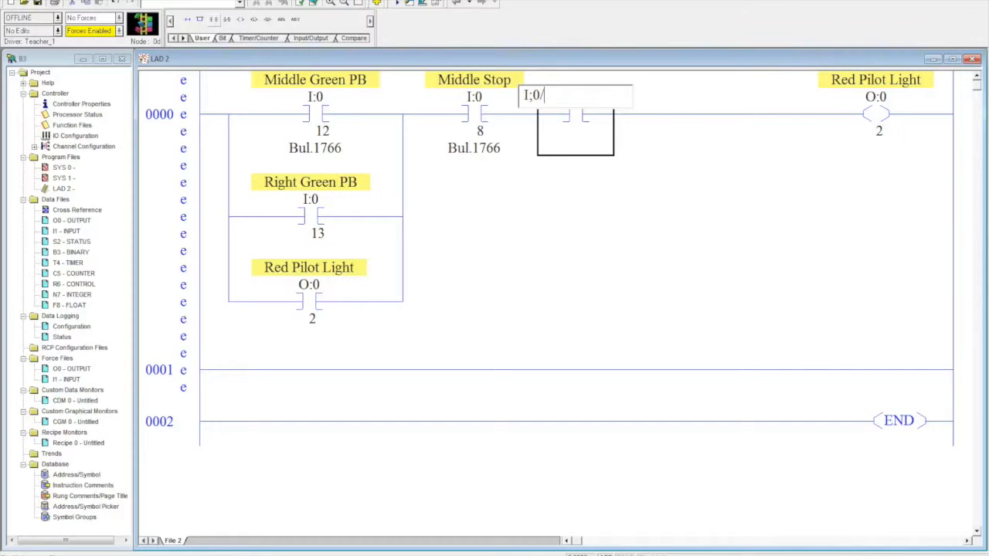
pyautogui.write('7')
pyautogui.write('Left Stop')
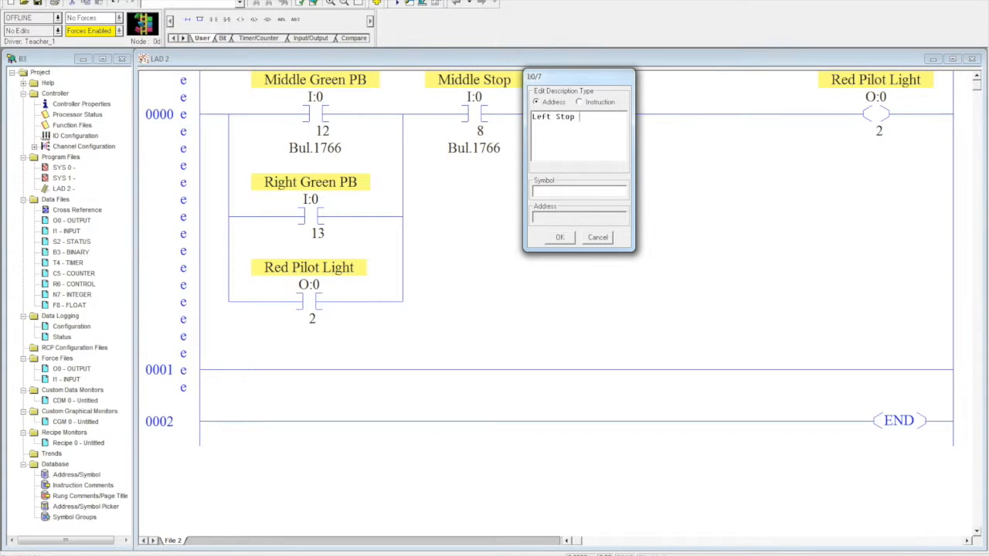
pyautogui.write('PB')
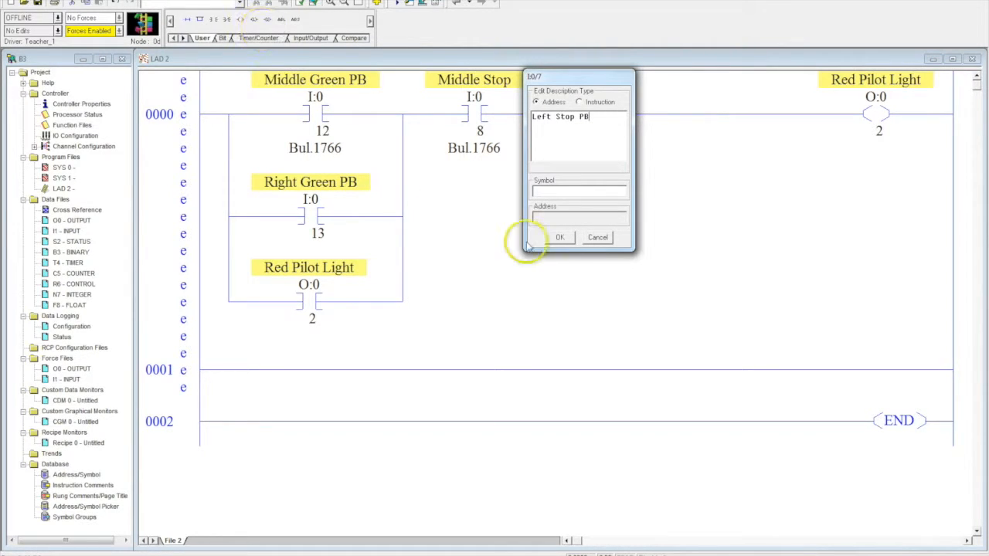
pyautogui.click(560, 237)
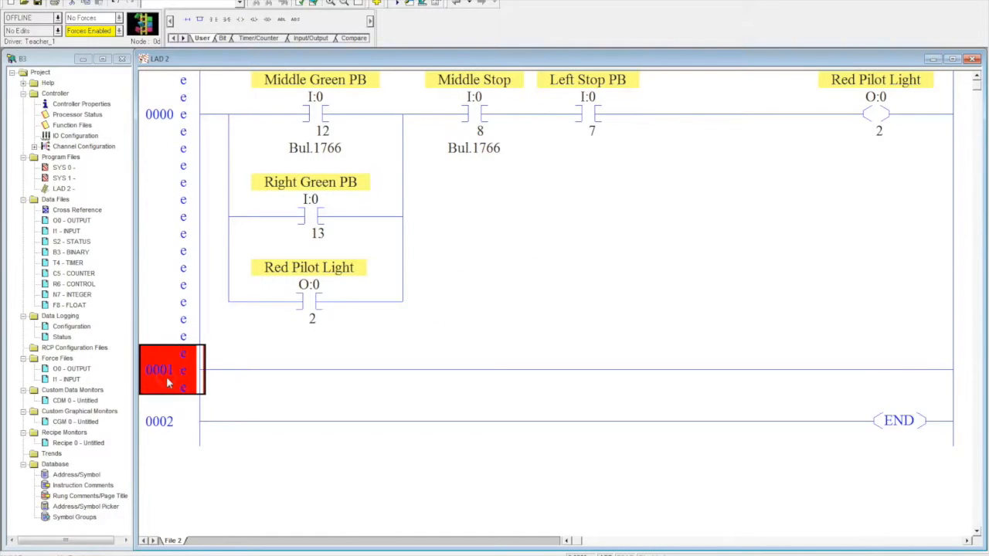
# Step: Start a download, allow program mode, then decline going online
pyautogui.click(31, 17)
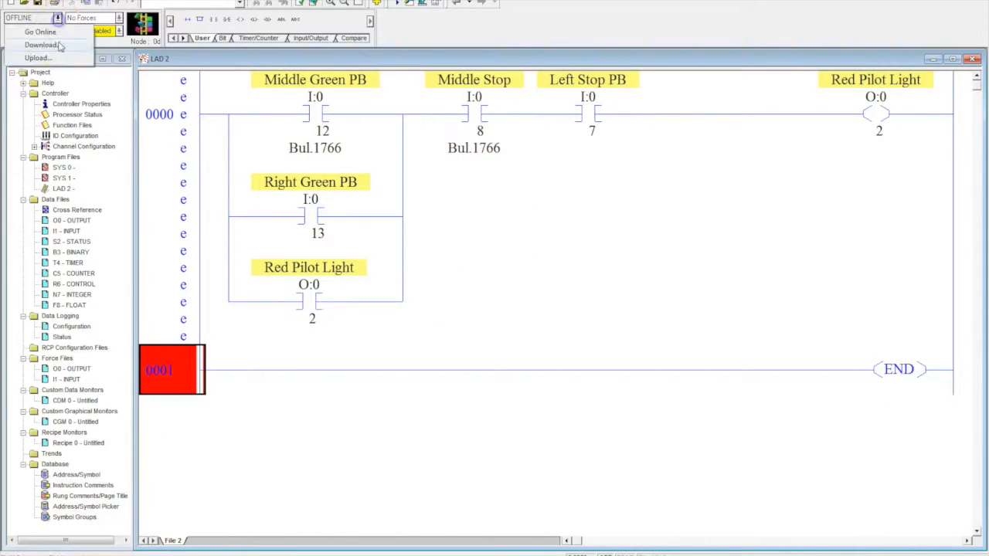
pyautogui.click(40, 44)
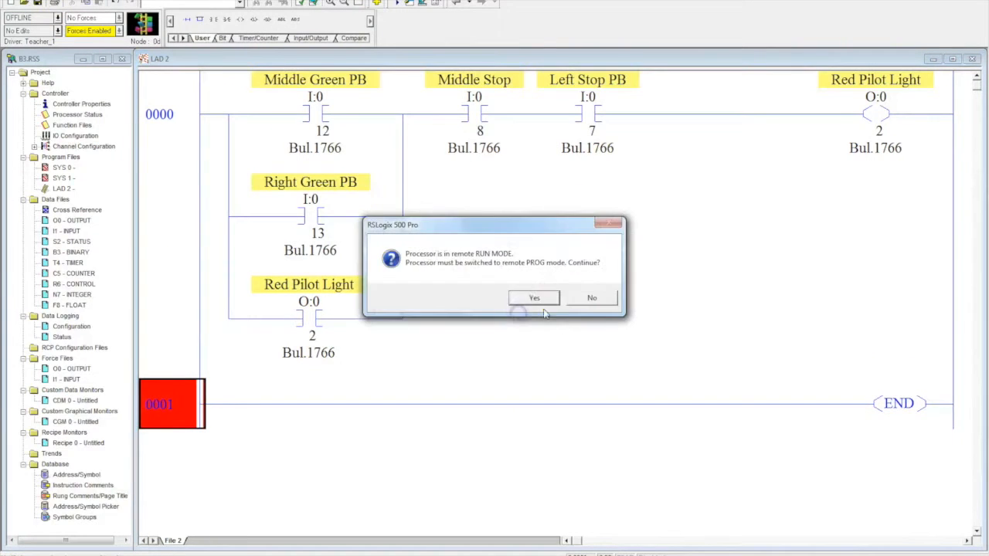
pyautogui.click(533, 298)
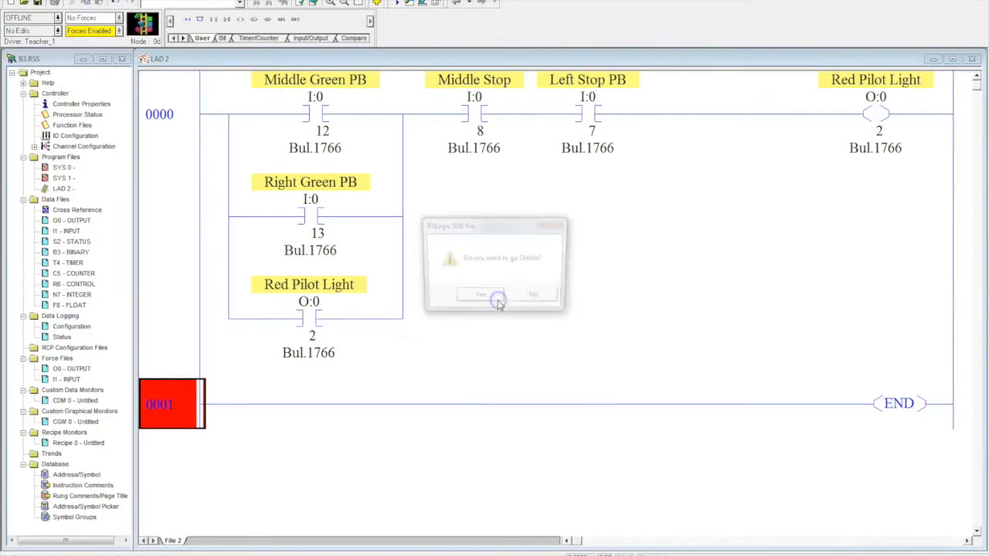
pyautogui.click(480, 295)
pyautogui.write('B2')
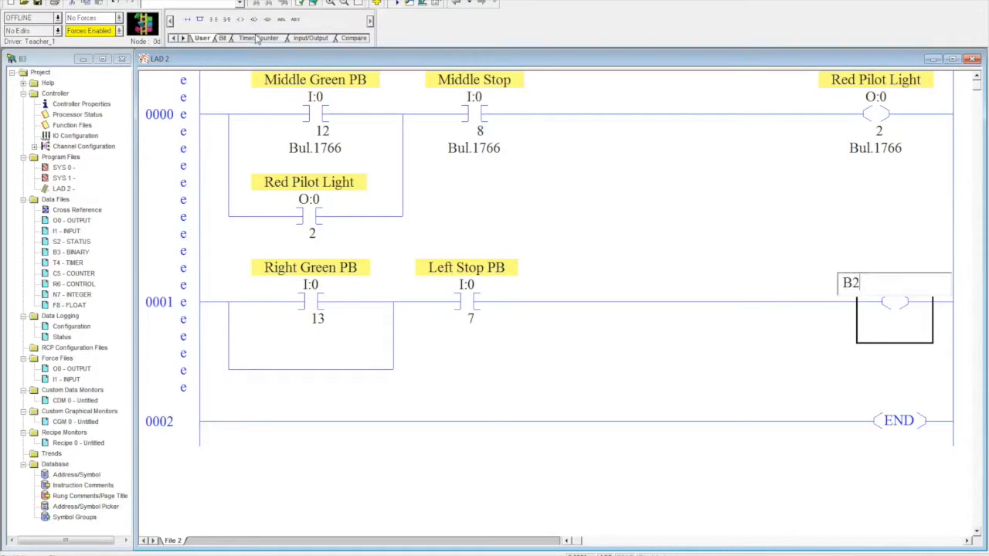
# Step: Address rung 0001's coil as B3:0/1 with description '2nd Station'
pyautogui.write('B3')
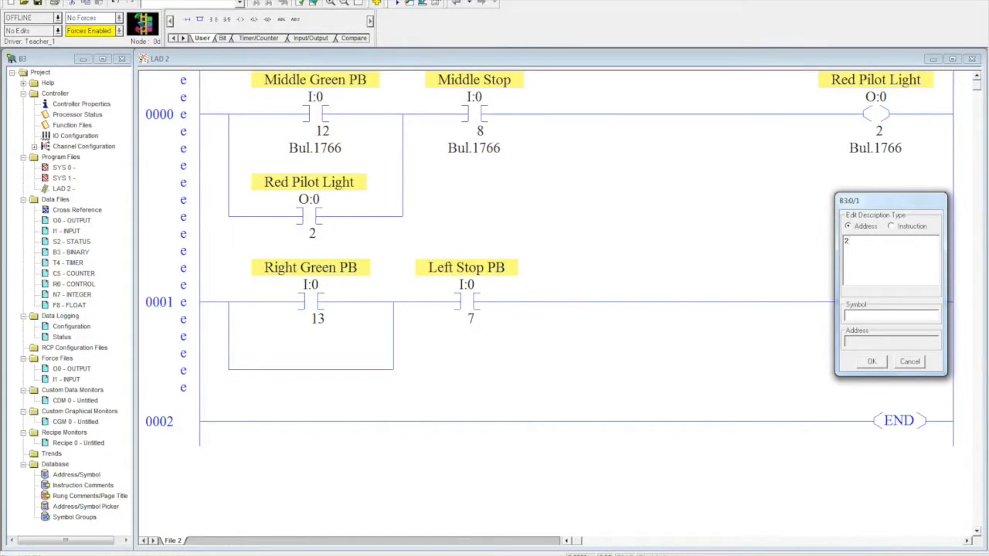
pyautogui.write('nd Station')
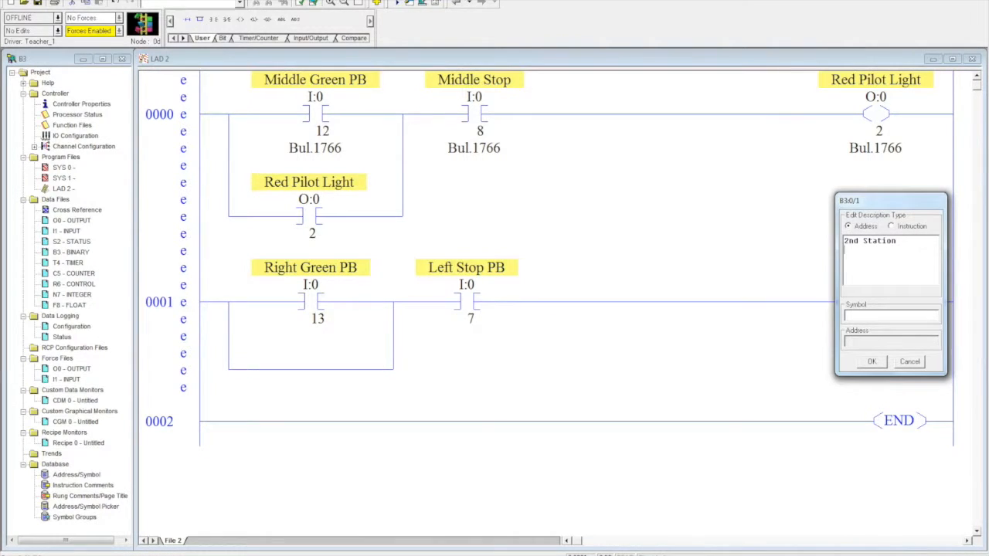
pyautogui.click(871, 361)
pyautogui.write('B3:')
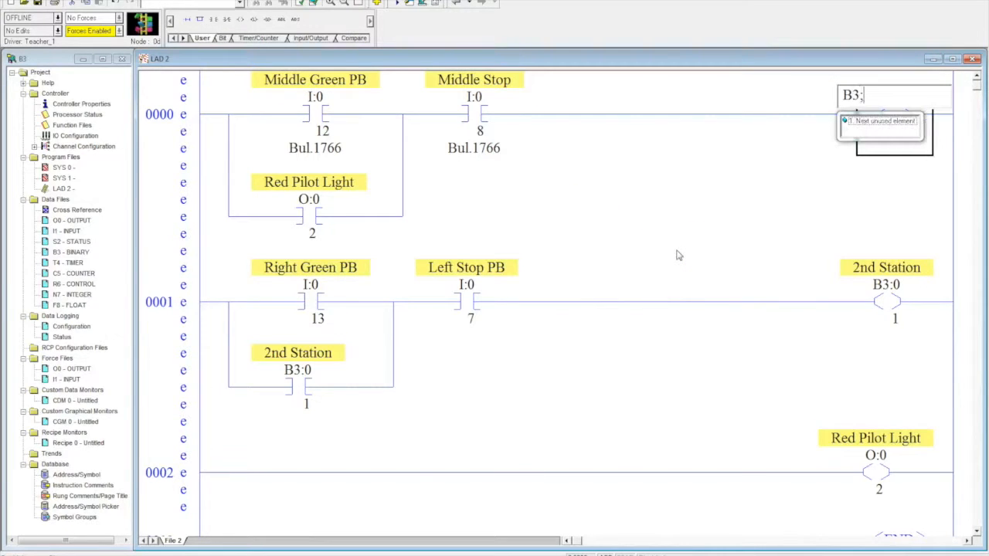
# Step: Readdress rung 0000's coil to B3:0/2 described '1st Station', then select rung 0002
pyautogui.write('0/')
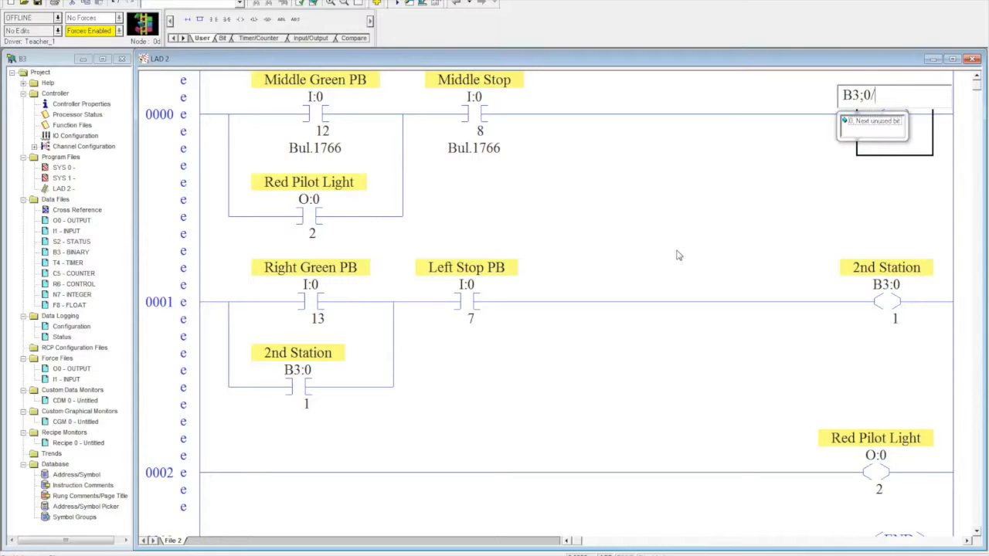
pyautogui.write('2')
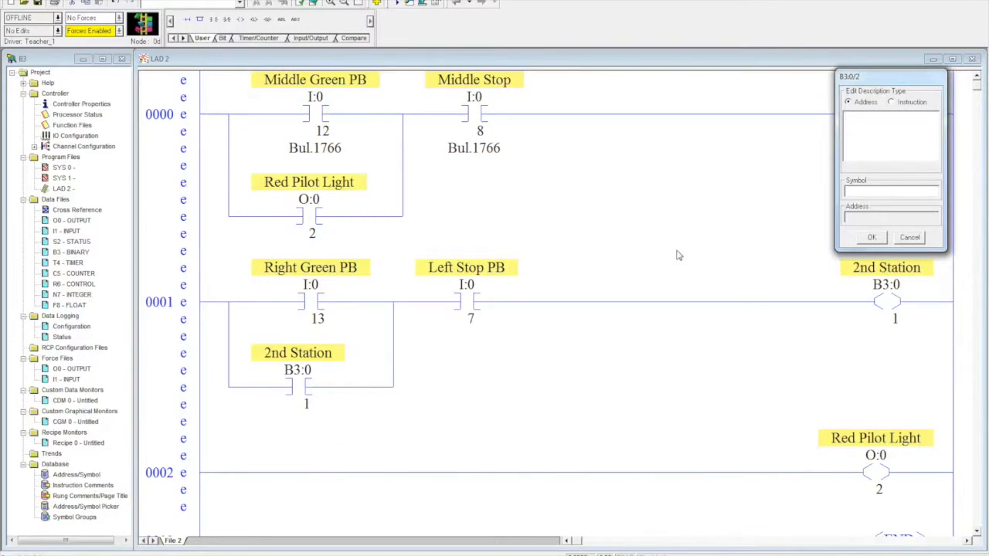
pyautogui.write('1st')
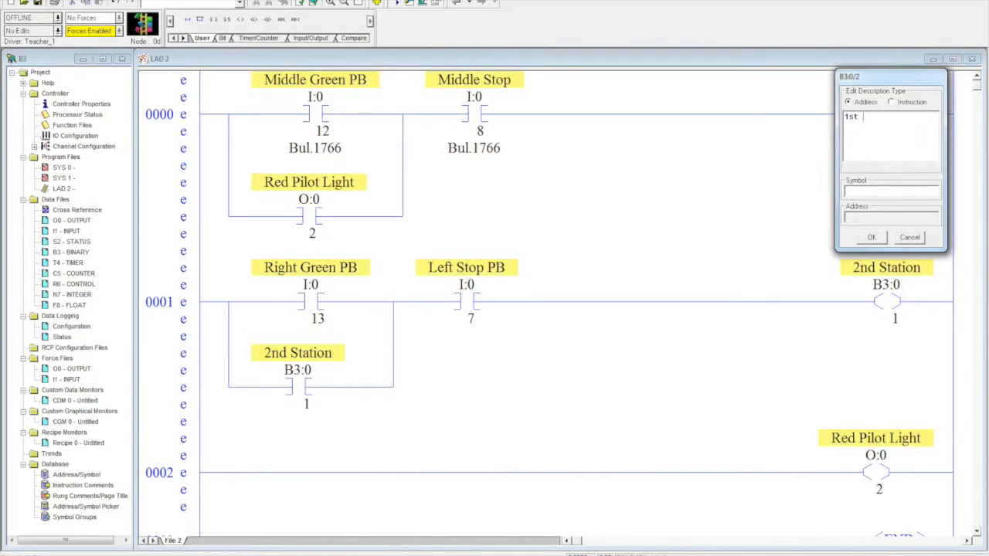
pyautogui.write('Station')
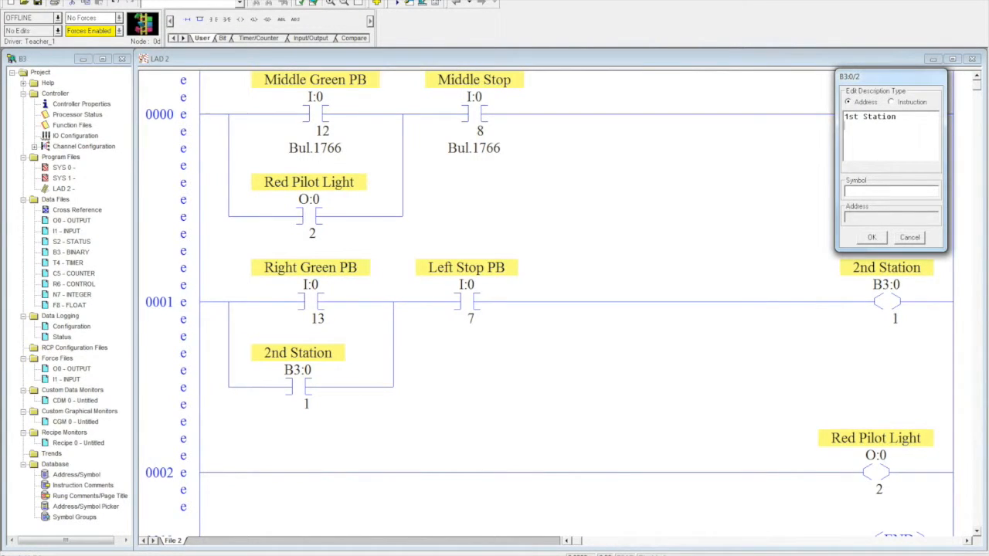
pyautogui.click(871, 237)
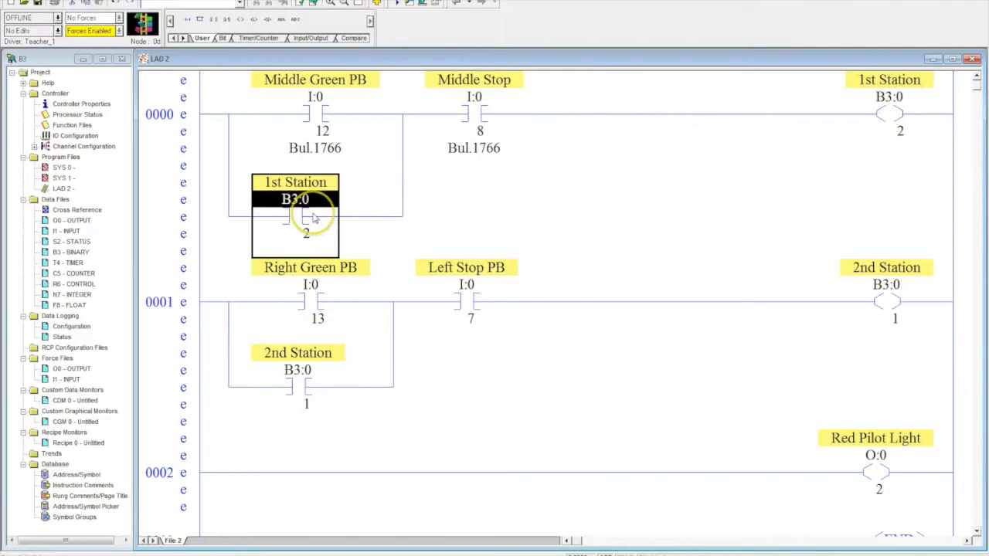
pyautogui.moveTo(313, 220)
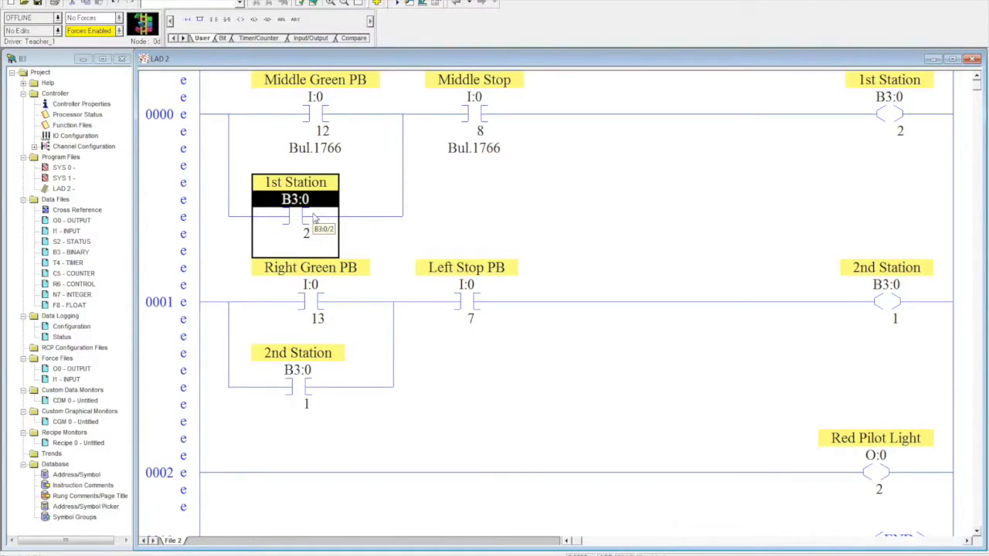
pyautogui.click(267, 473)
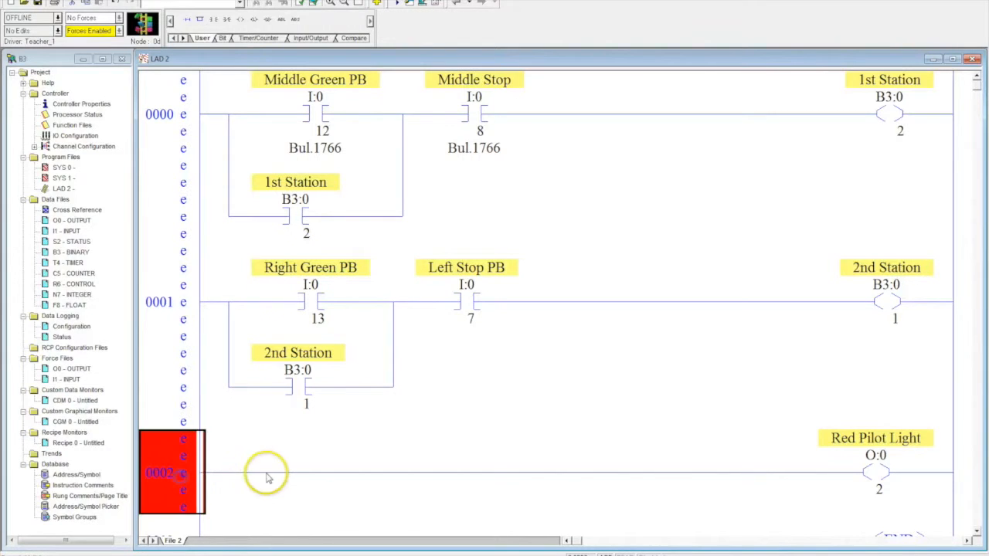
pyautogui.moveTo(251, 408)
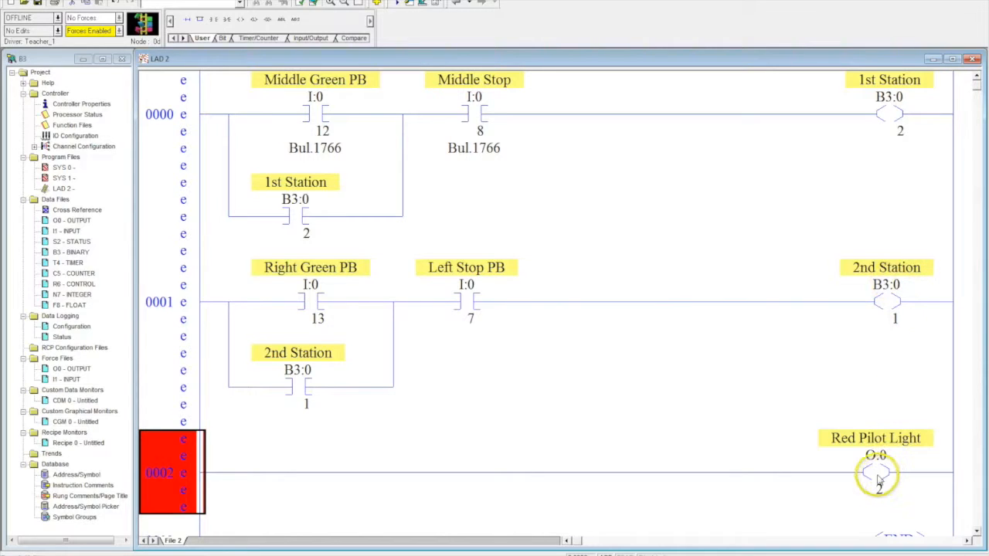
pyautogui.moveTo(889, 114)
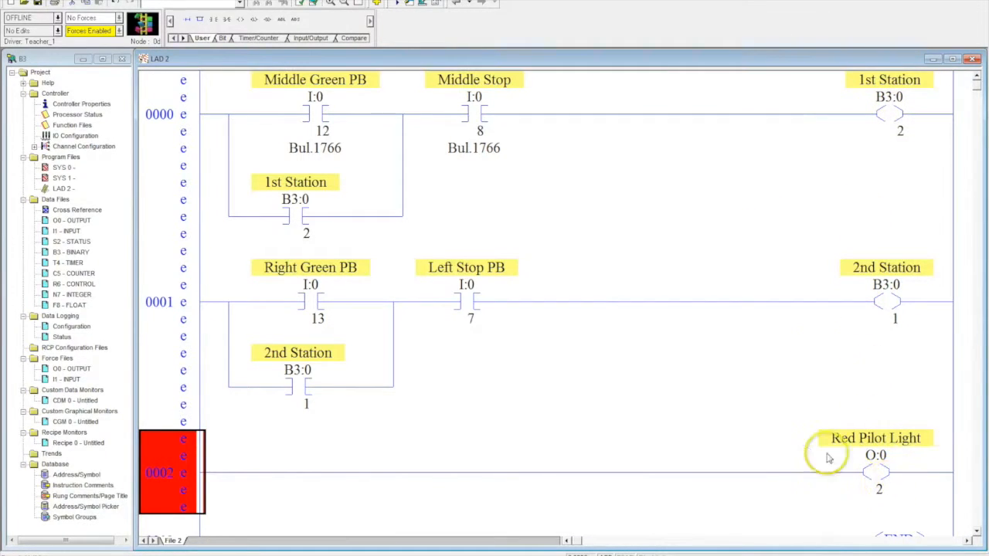
pyautogui.moveTo(889, 302)
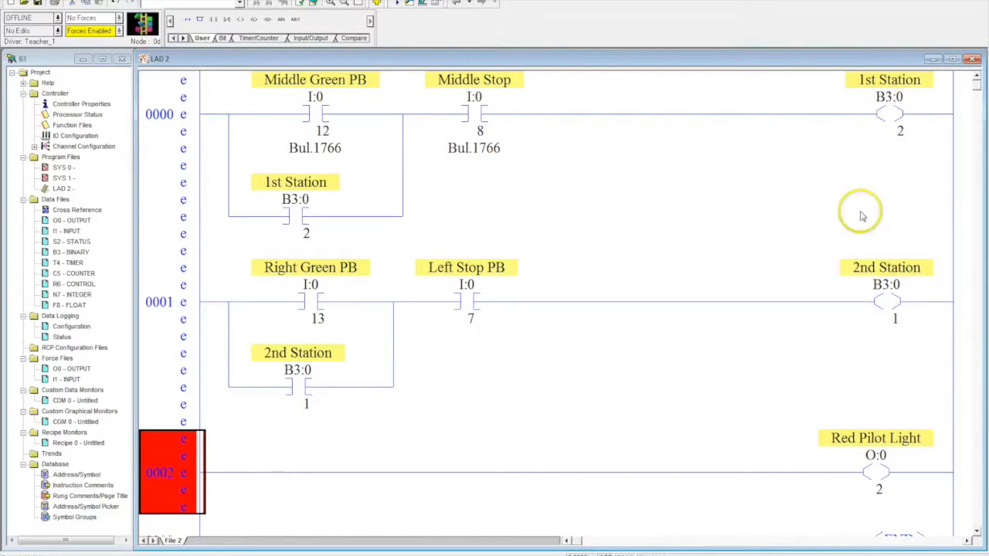
pyautogui.moveTo(877, 302)
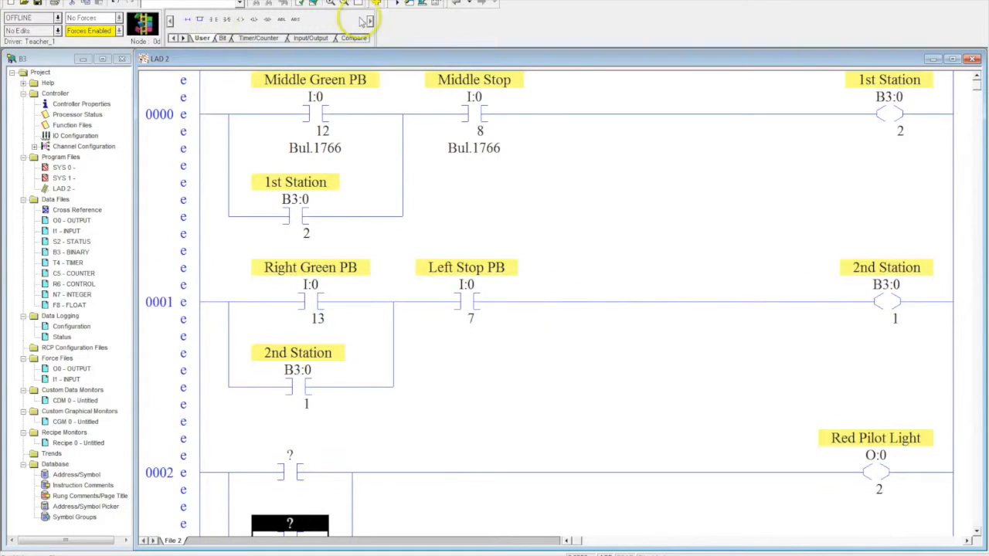
# Step: Add XIC B3:0/2 with a parallel XIC B3:0/1 branch before the O:0/2 coil on rung 0002
pyautogui.scroll(-3)
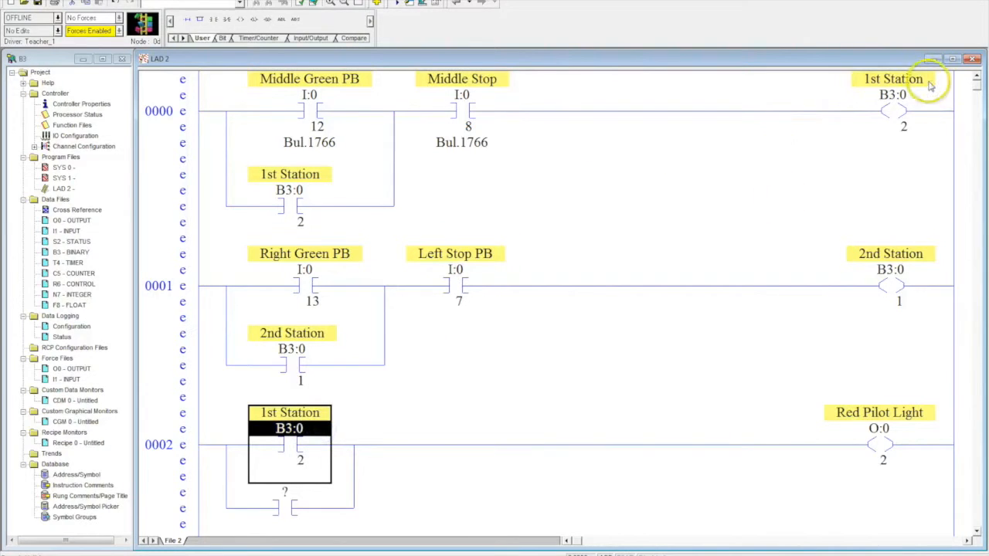
pyautogui.click(890, 285)
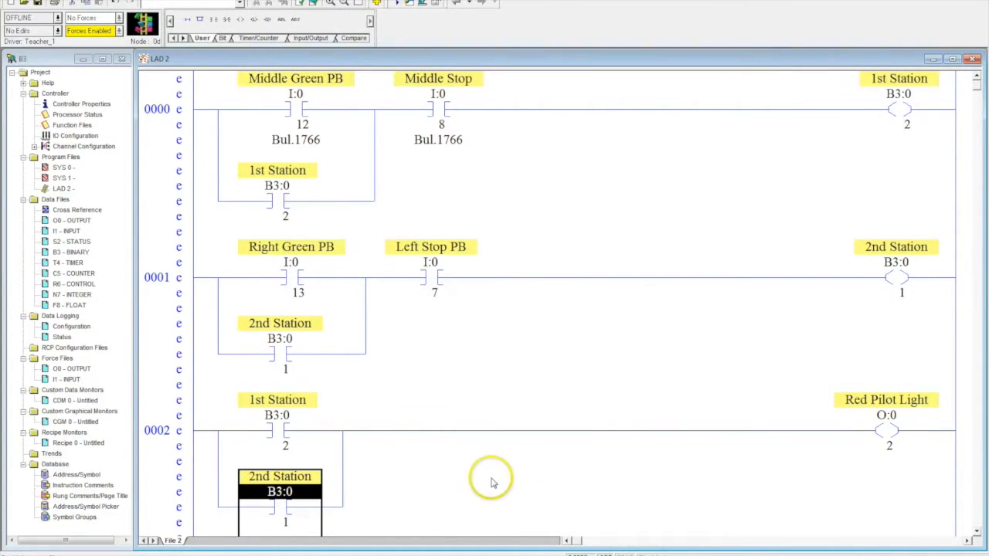
pyautogui.moveTo(509, 214)
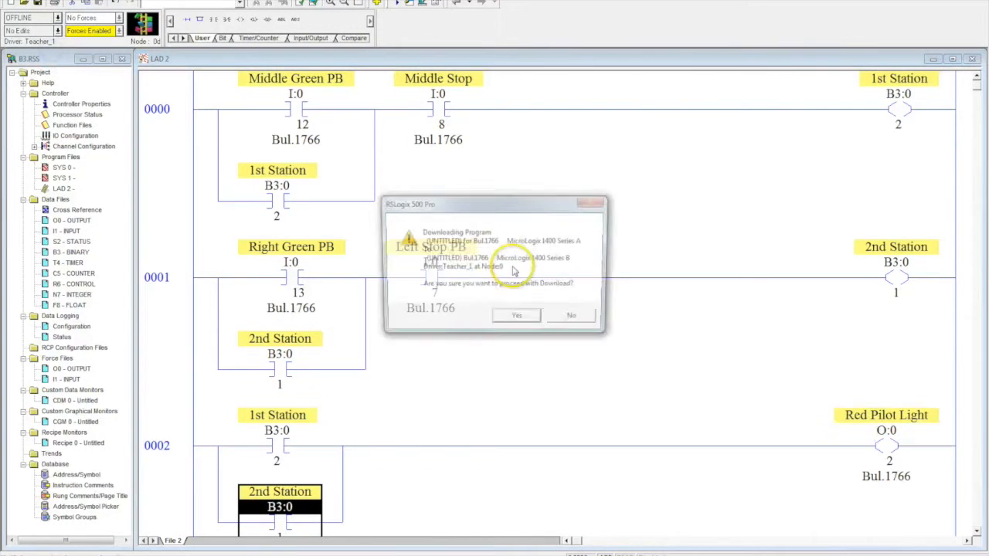
# Step: Confirm the download to the MicroLogix and return the controller to remote Run mode
pyautogui.click(516, 315)
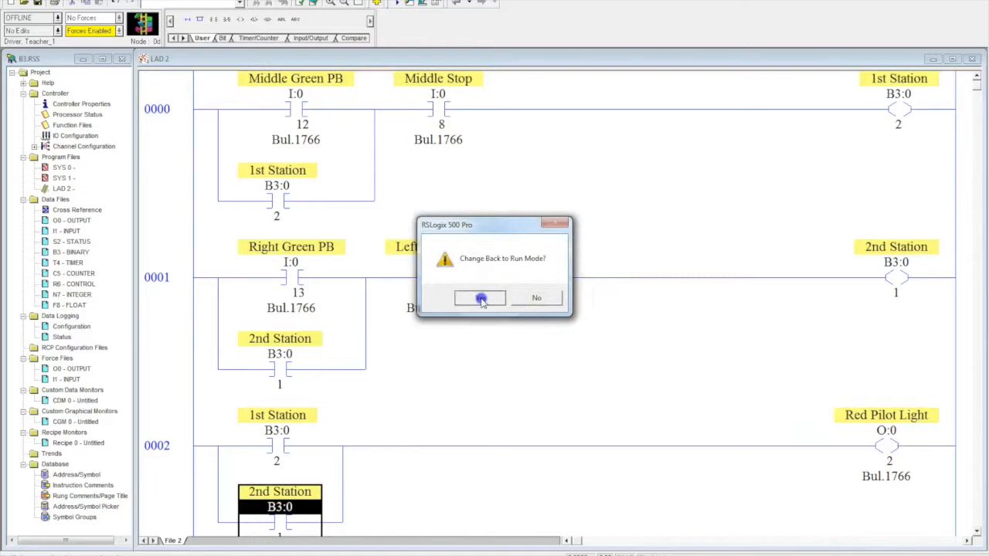
pyautogui.click(479, 298)
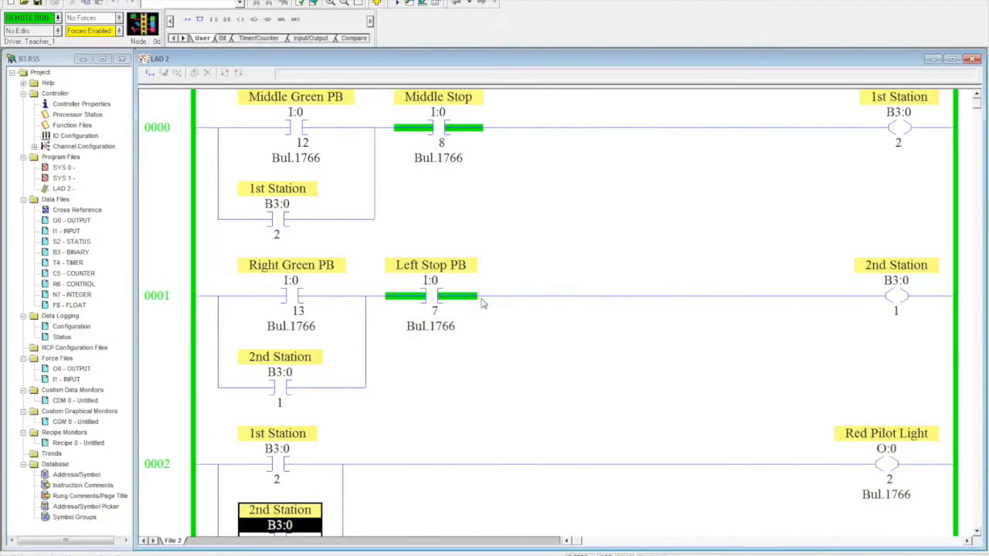